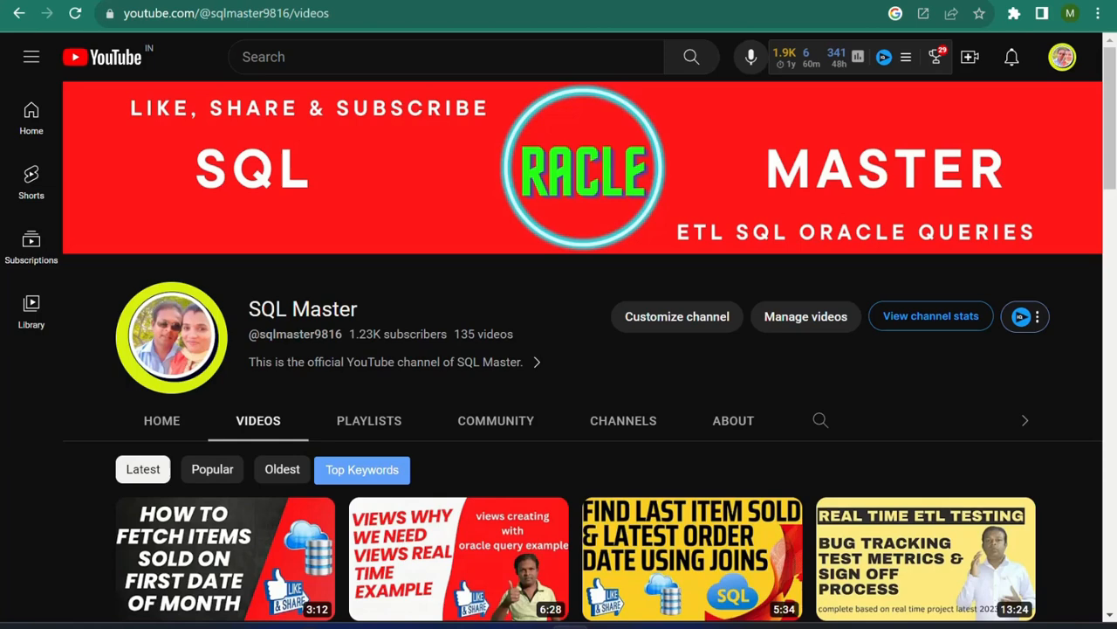
mouse_move(593, 245)
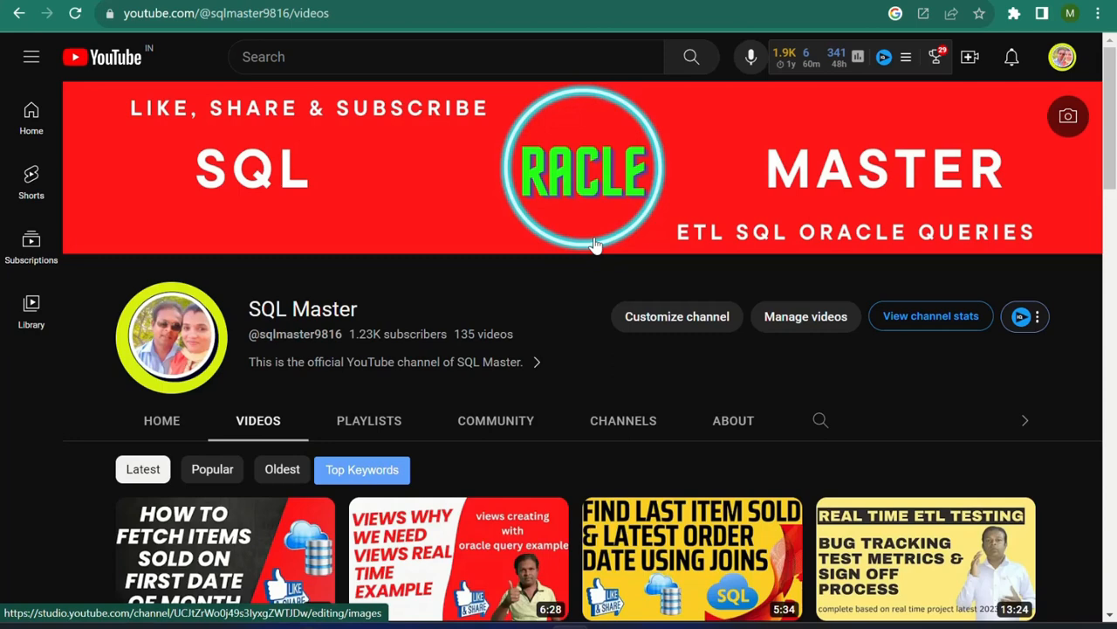
mouse_move(725, 524)
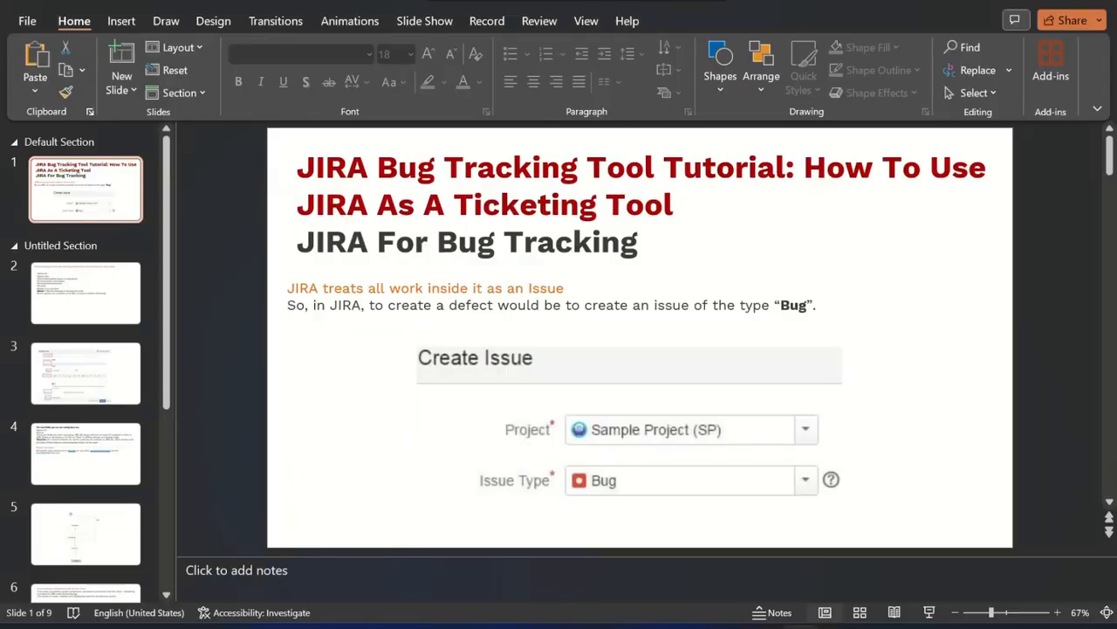
Start the JIRA tutorial deck as a slideshow from the first slide via Slide Show > From Beginning
click(424, 21)
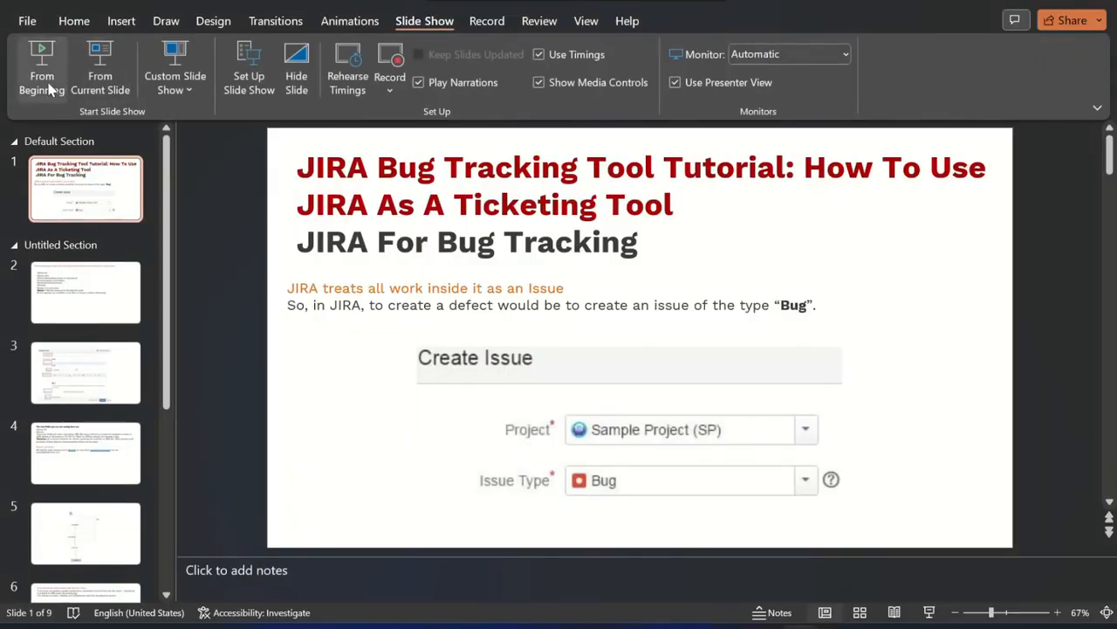
click(42, 70)
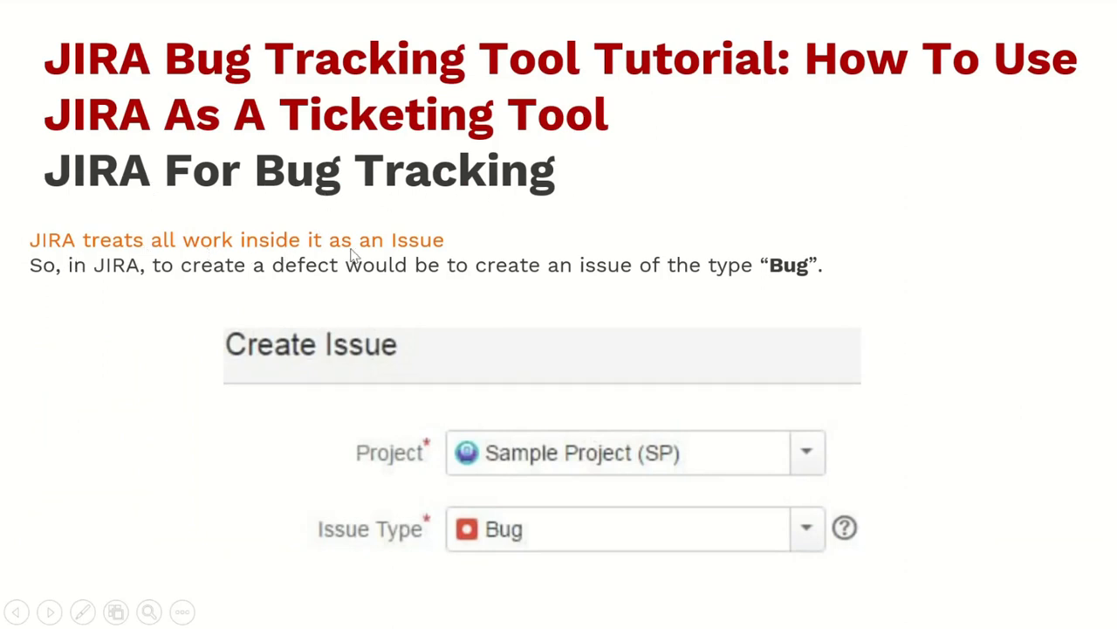
mouse_move(363, 288)
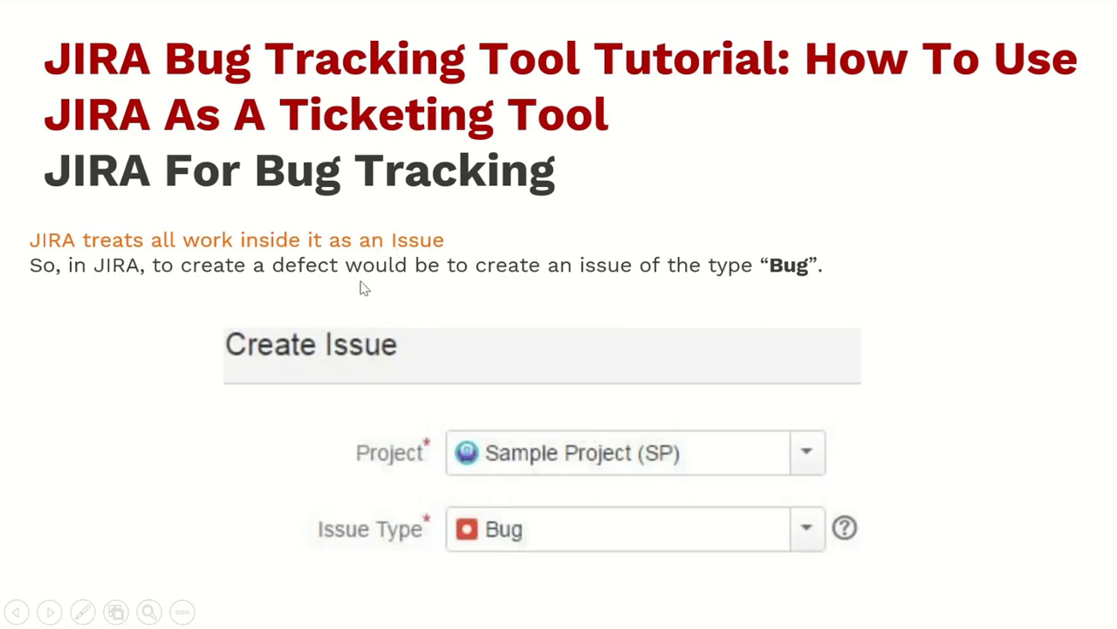
mouse_move(685, 290)
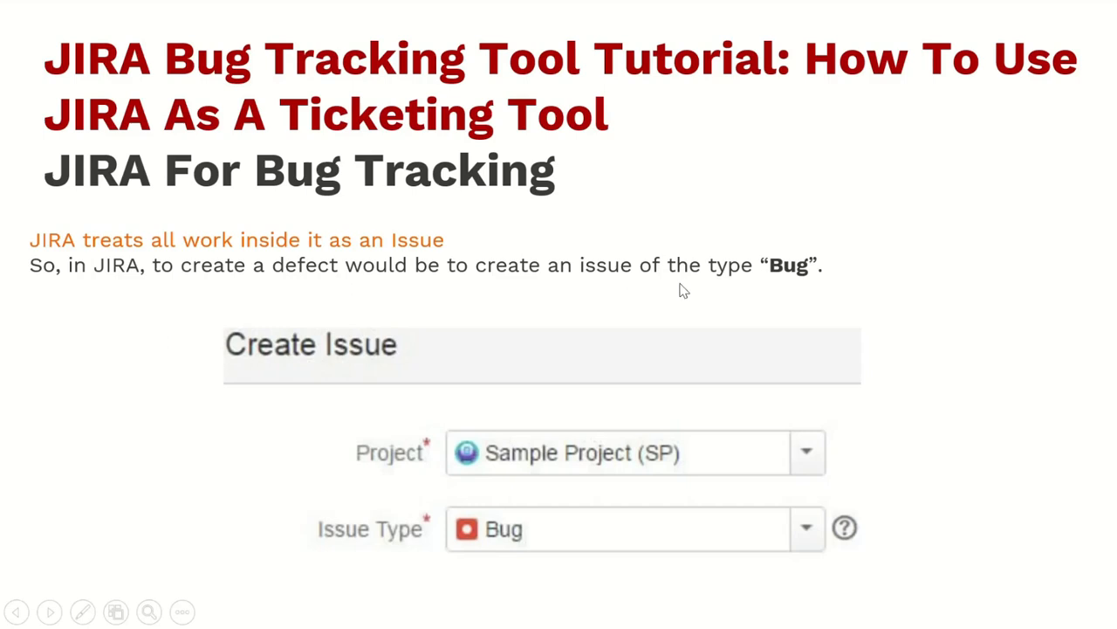
mouse_move(819, 283)
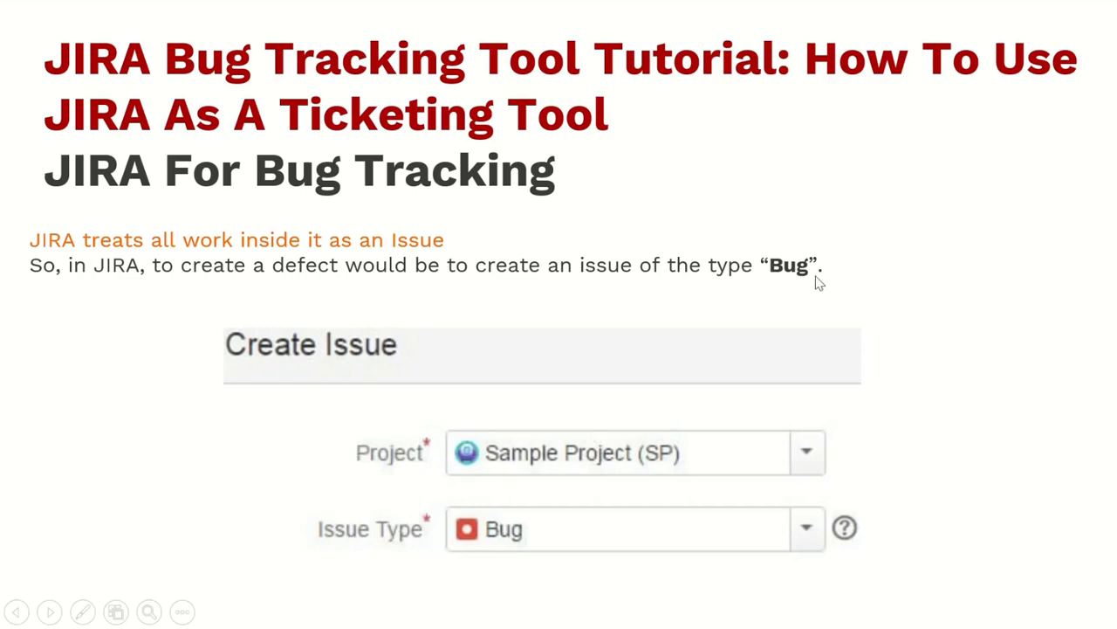
mouse_move(278, 313)
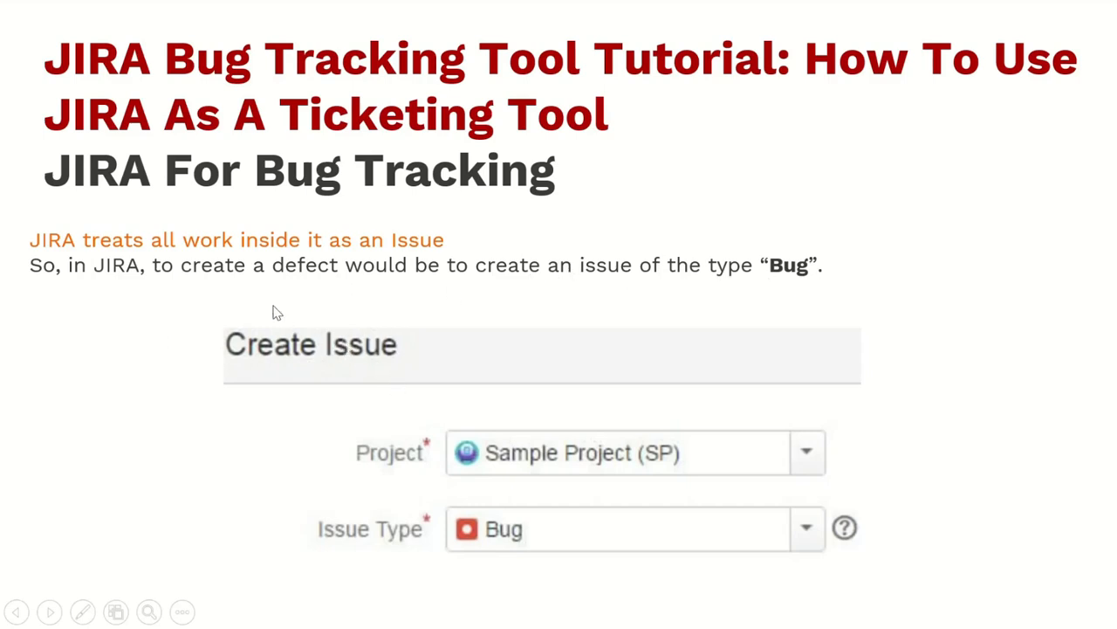
mouse_move(380, 573)
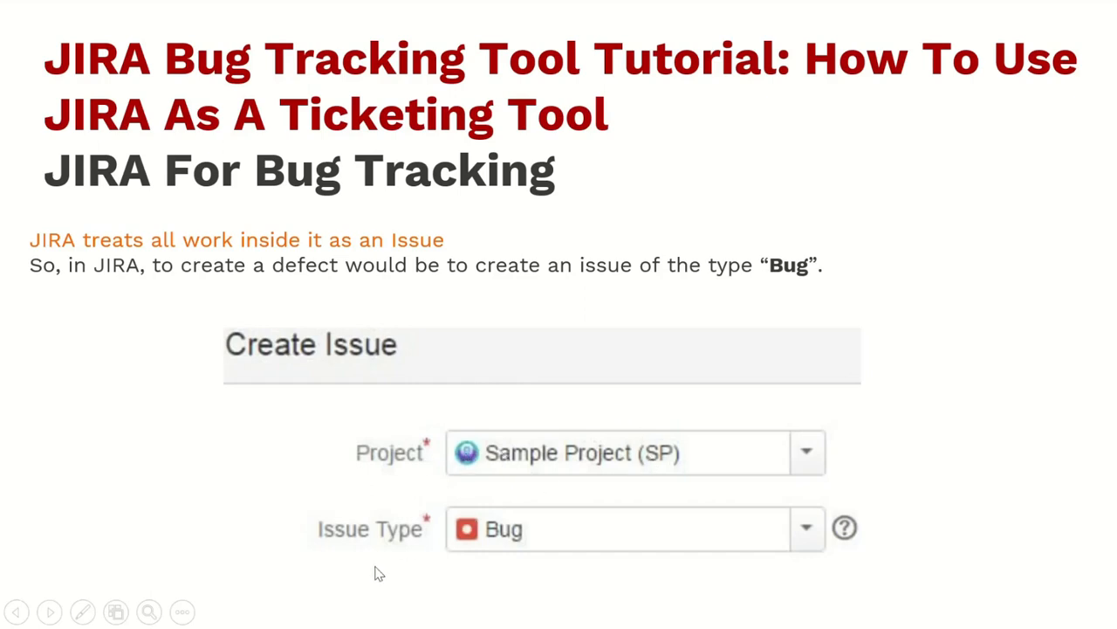
mouse_move(649, 531)
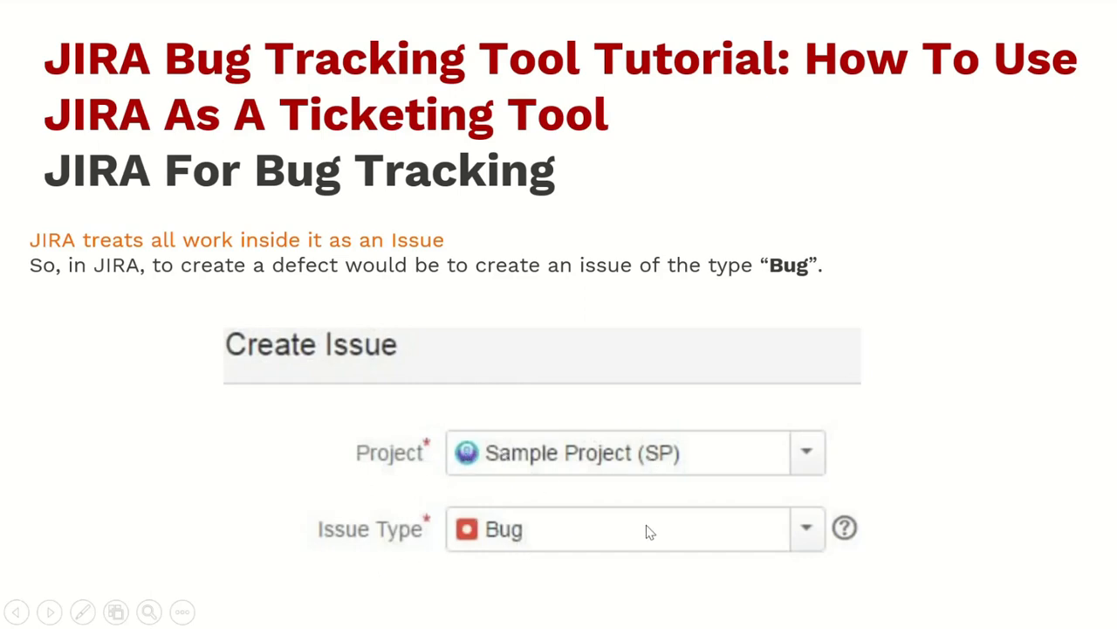
mouse_move(594, 517)
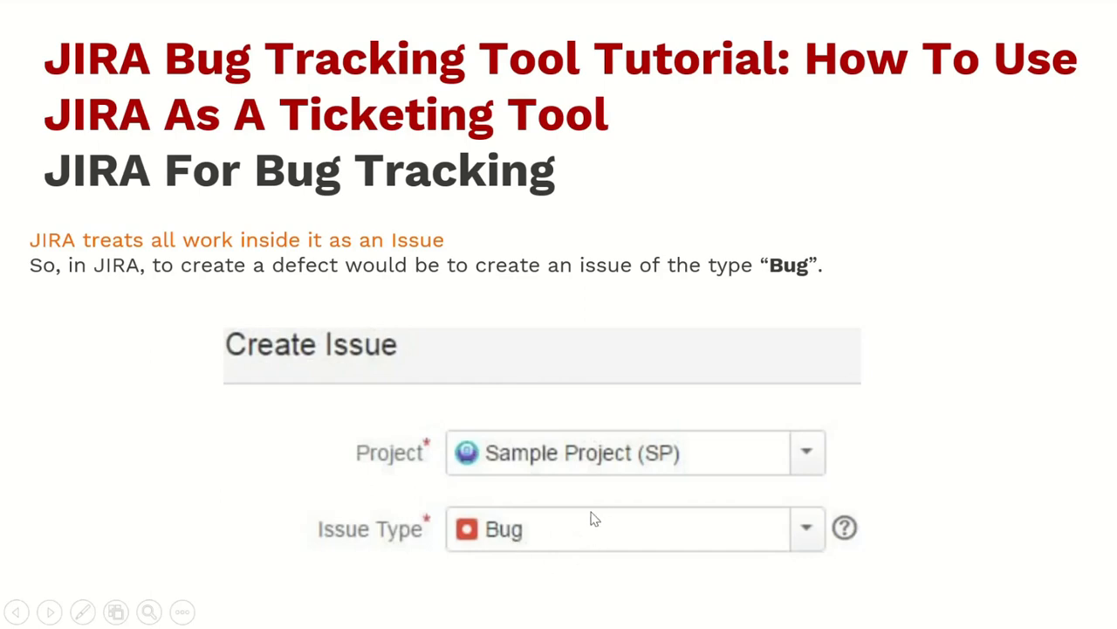
mouse_move(440, 536)
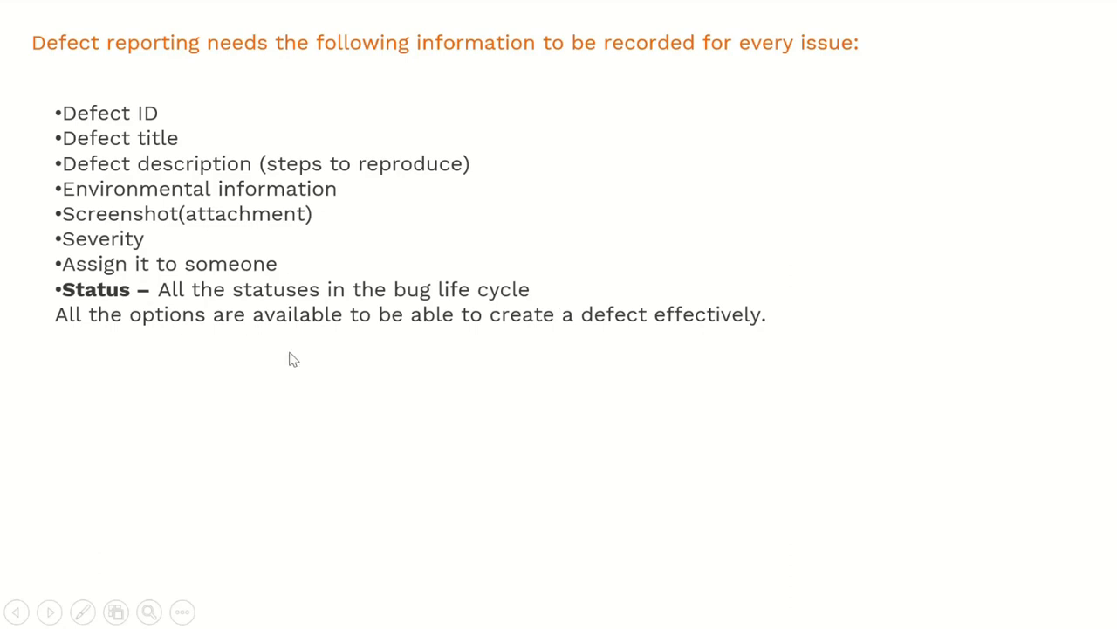
mouse_move(796, 335)
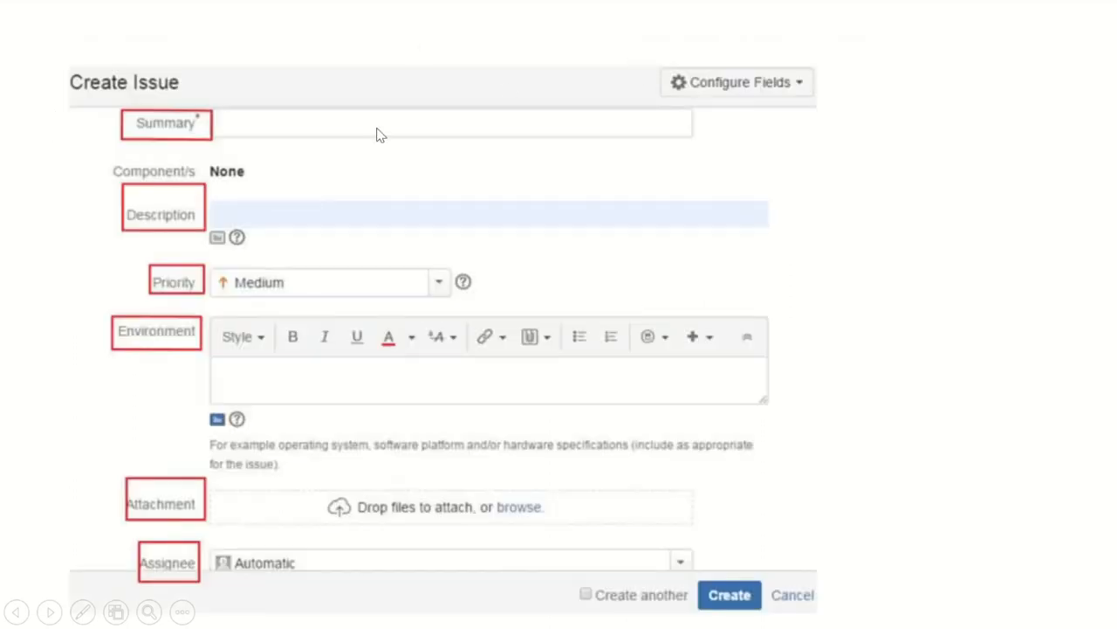
mouse_move(174, 138)
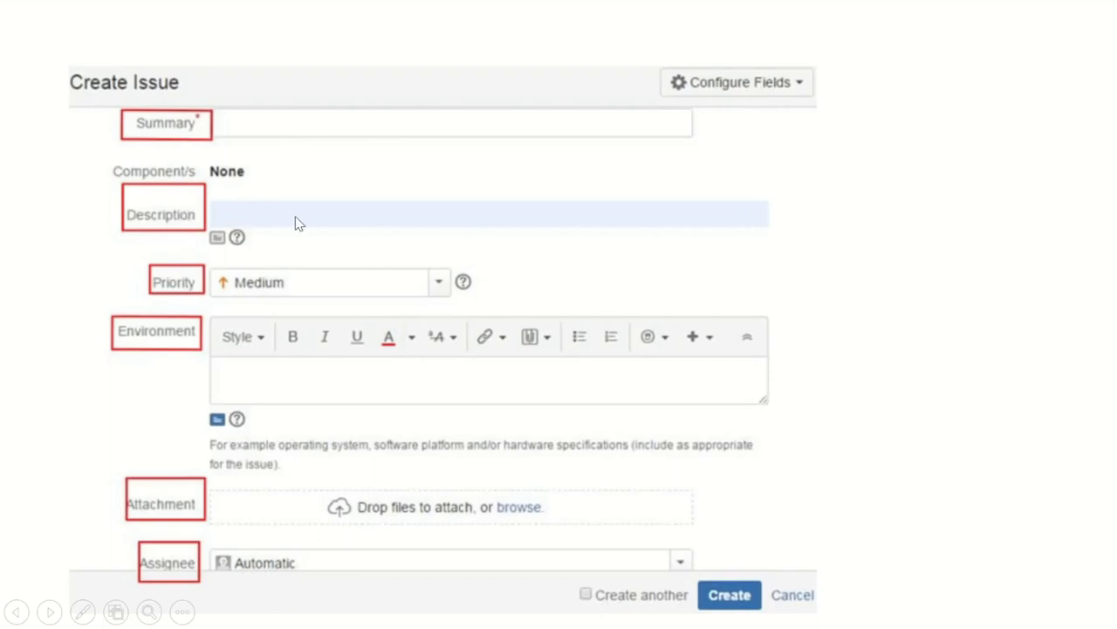
mouse_move(200, 290)
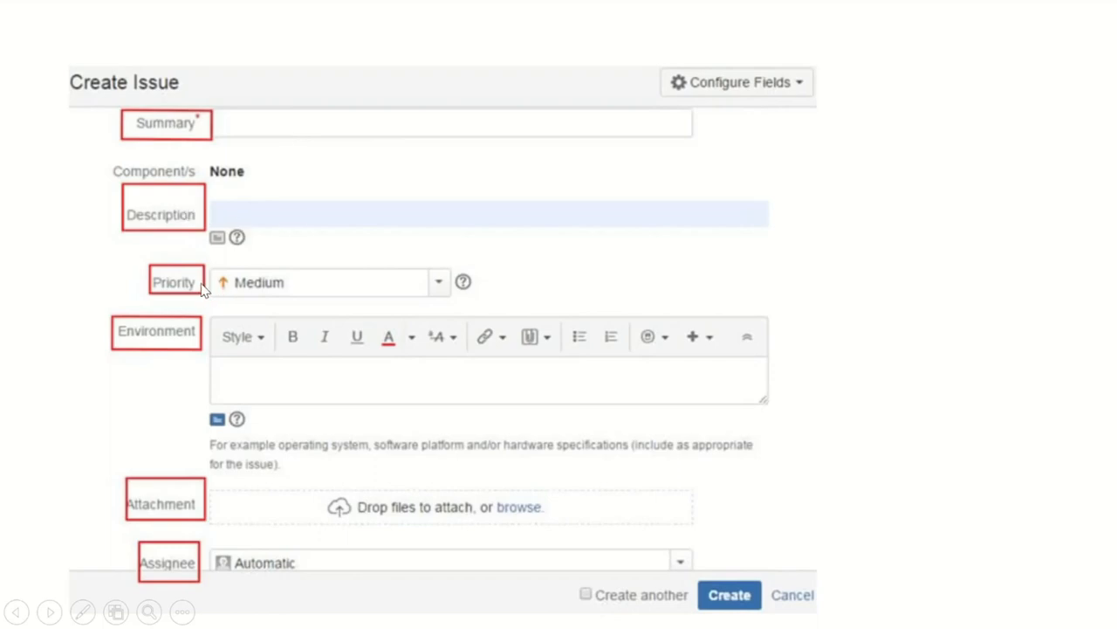
mouse_move(283, 297)
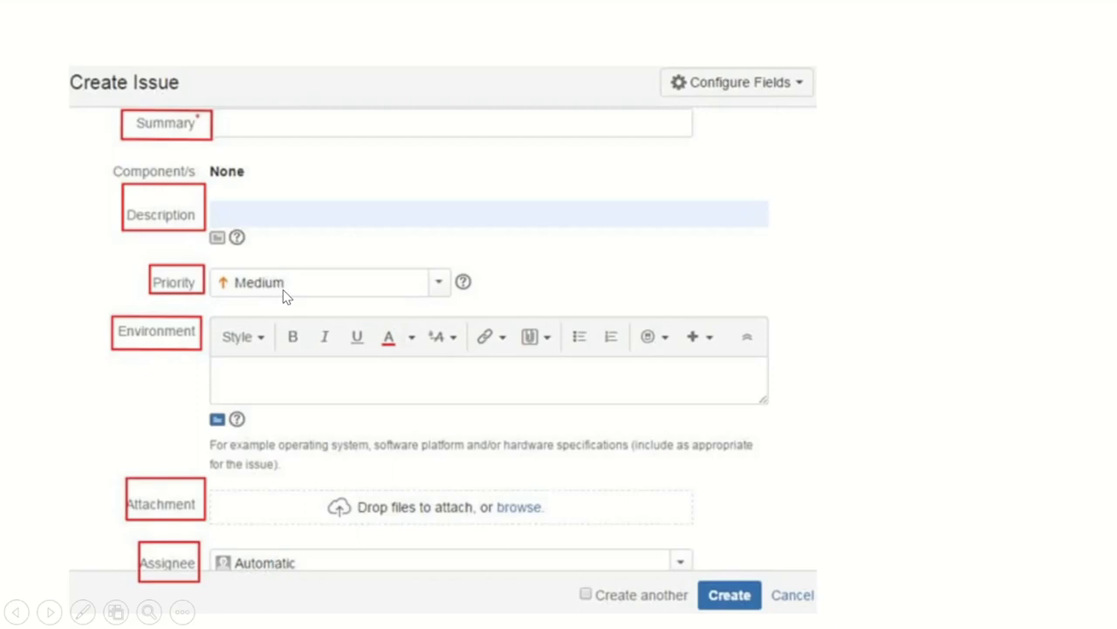
mouse_move(293, 375)
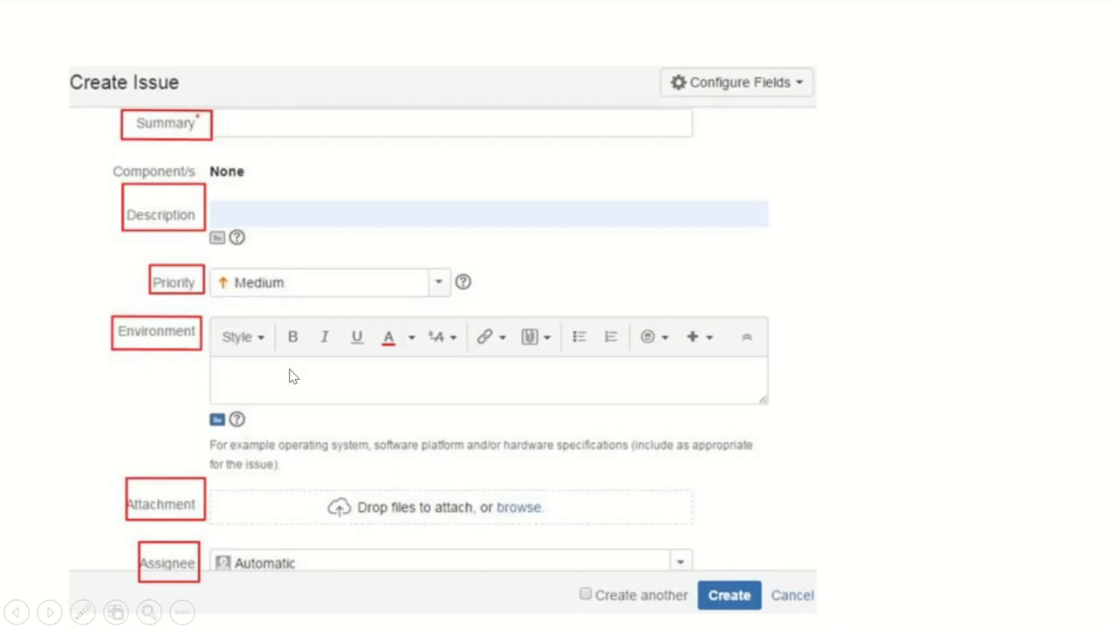
mouse_move(364, 440)
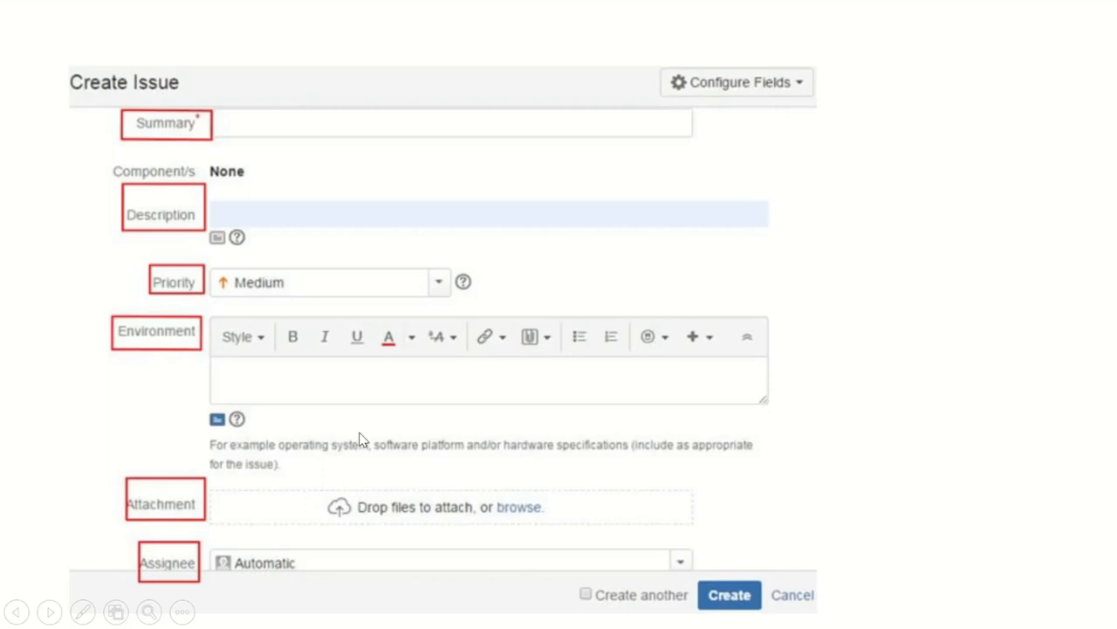
mouse_move(496, 471)
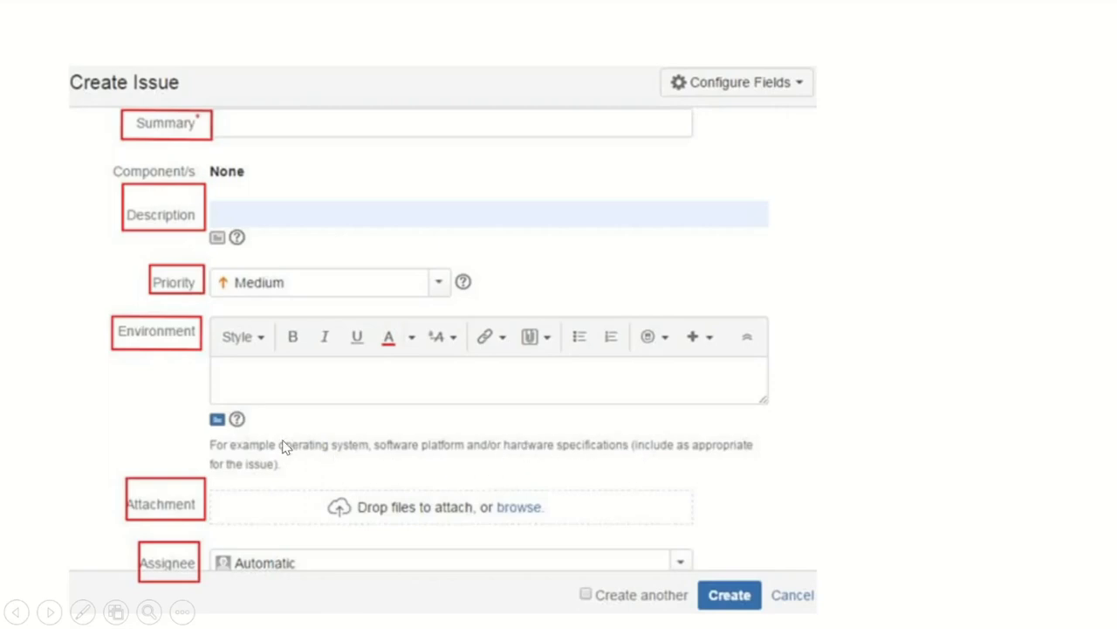
mouse_move(415, 413)
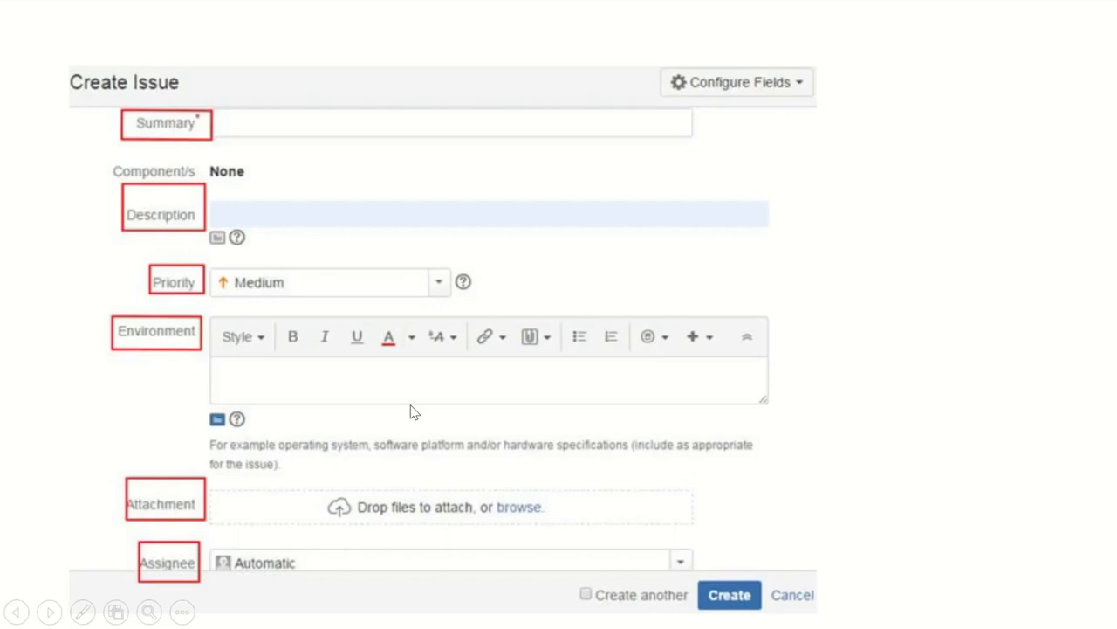
mouse_move(356, 521)
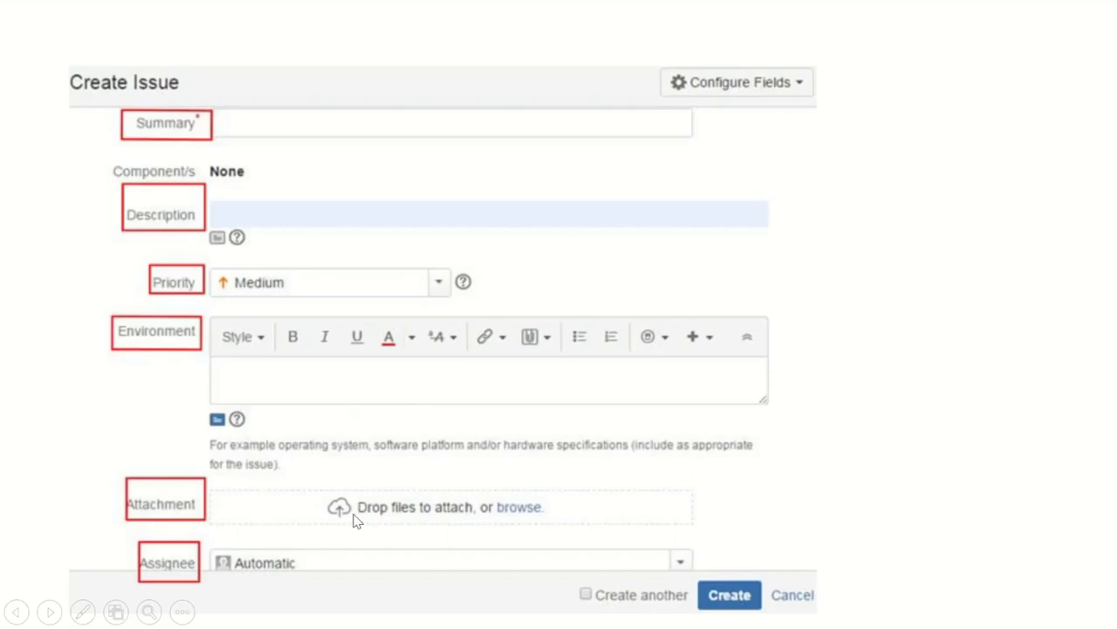
mouse_move(361, 590)
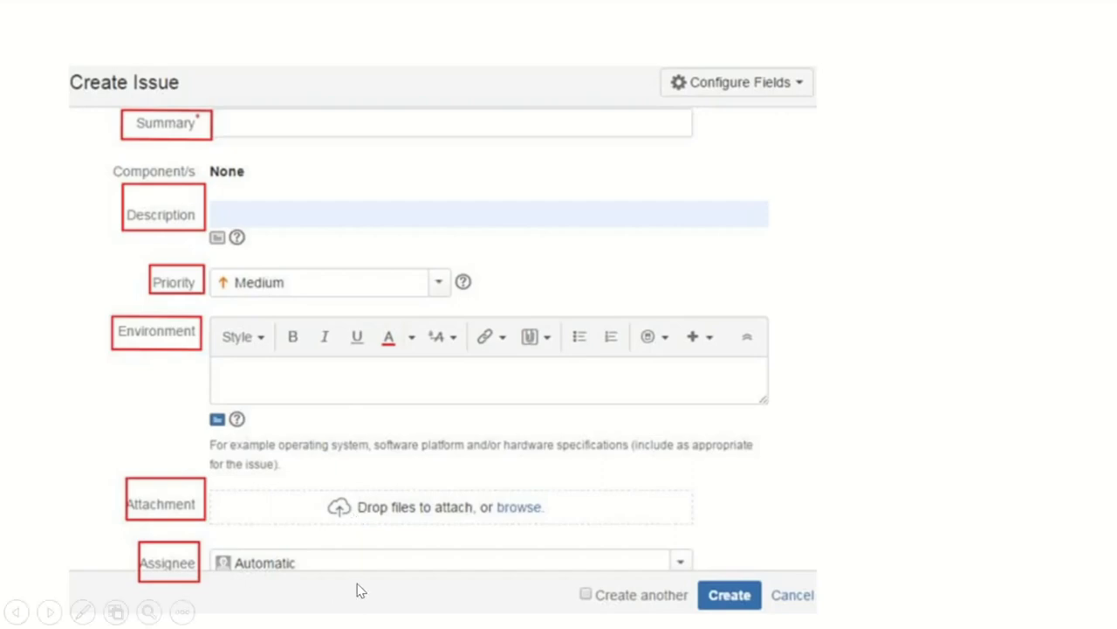
mouse_move(387, 553)
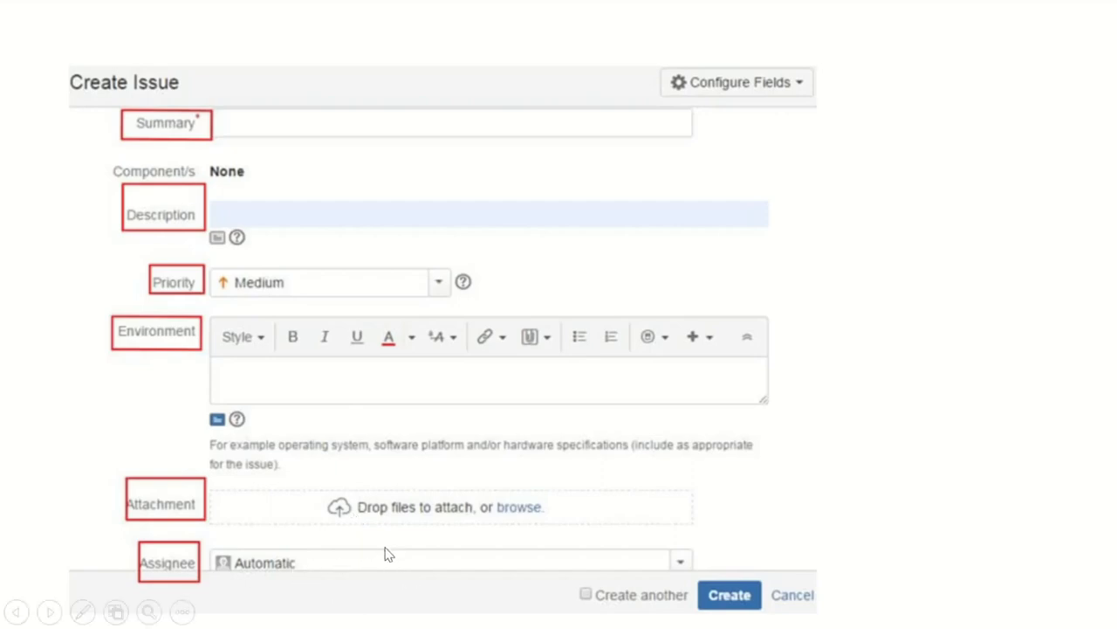
mouse_move(730, 594)
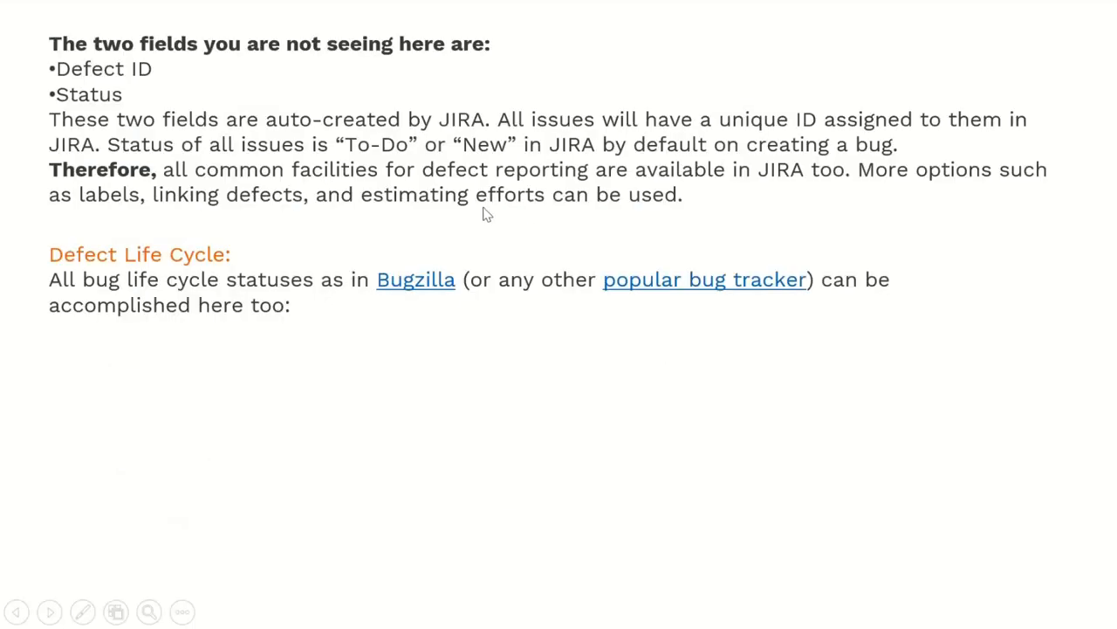
mouse_move(417, 72)
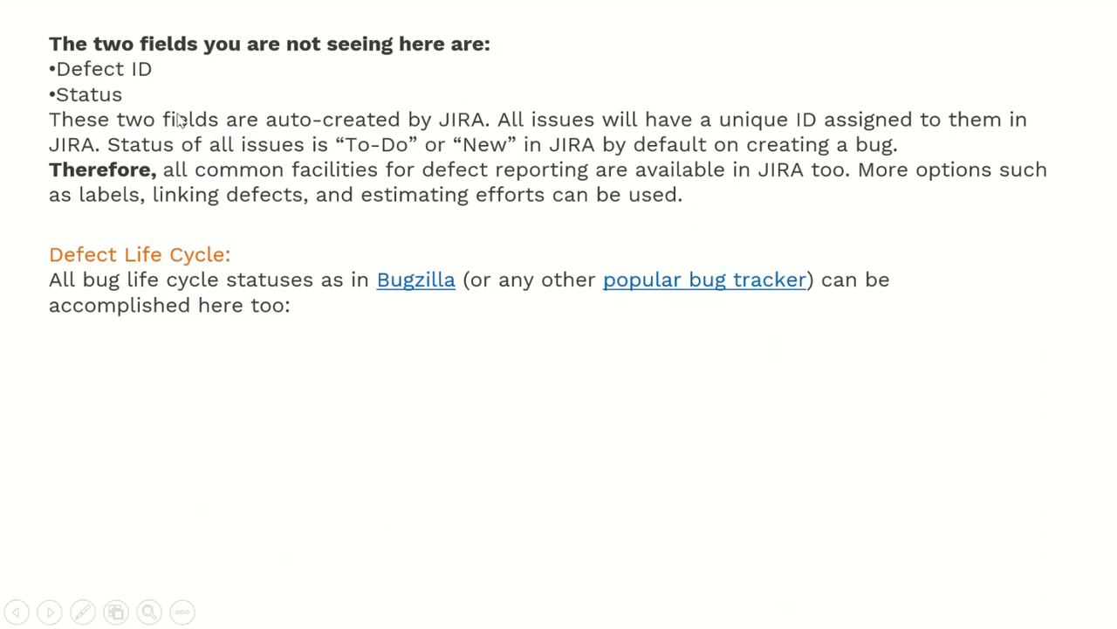
mouse_move(419, 139)
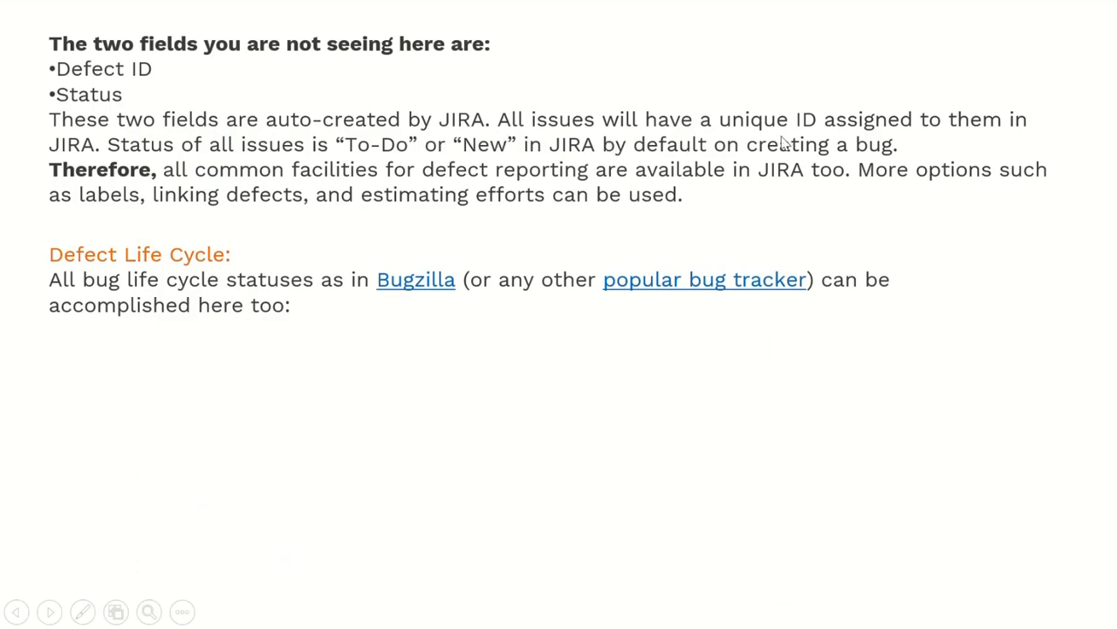
mouse_move(992, 146)
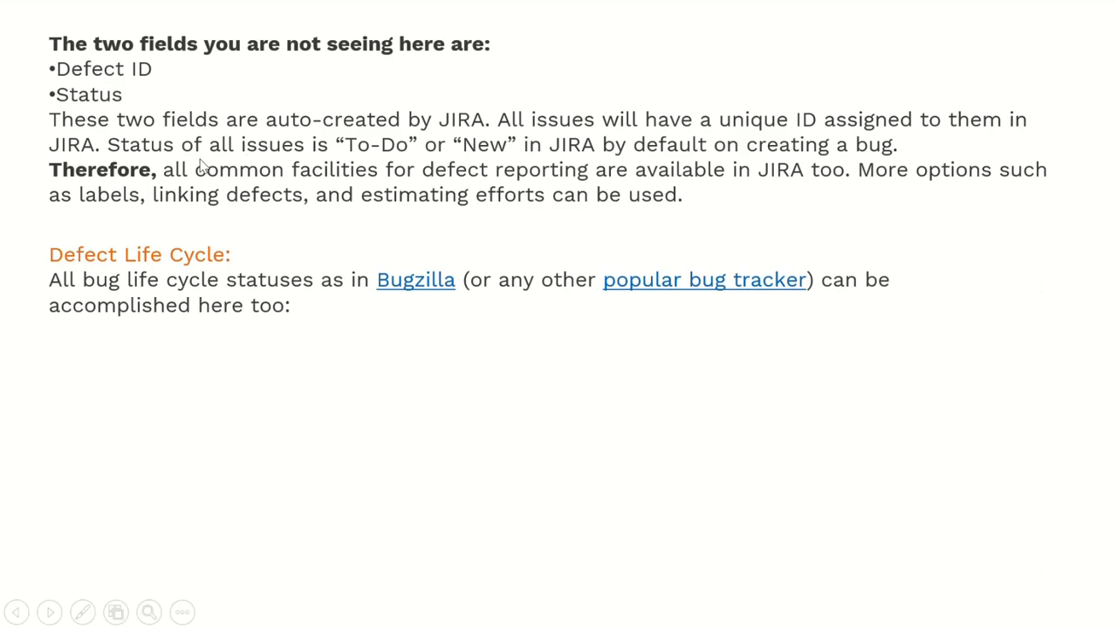
mouse_move(436, 166)
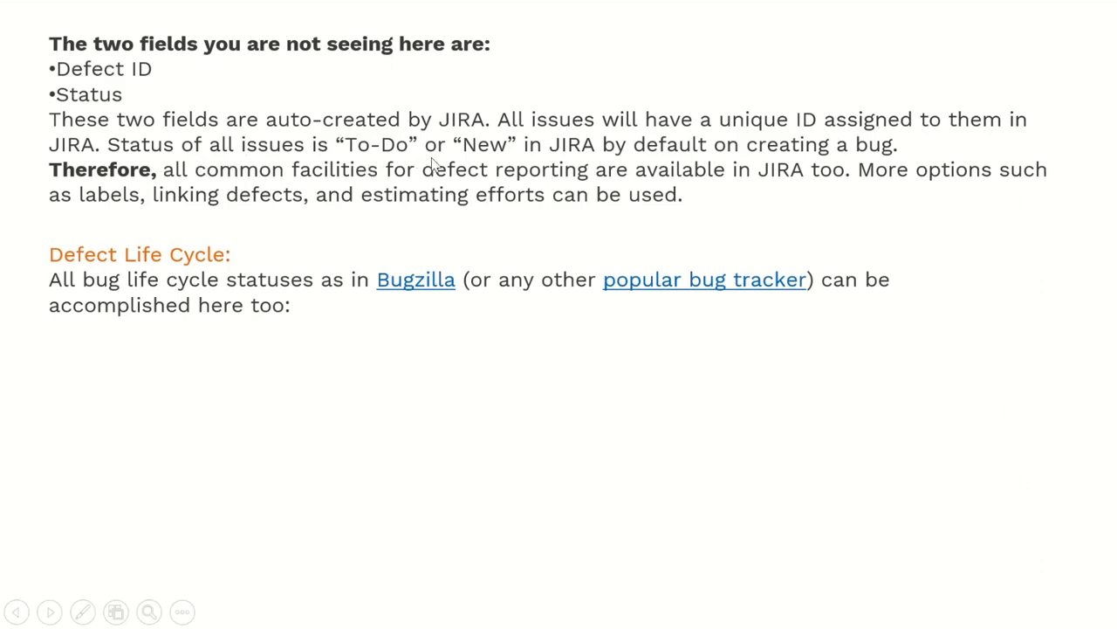
mouse_move(768, 173)
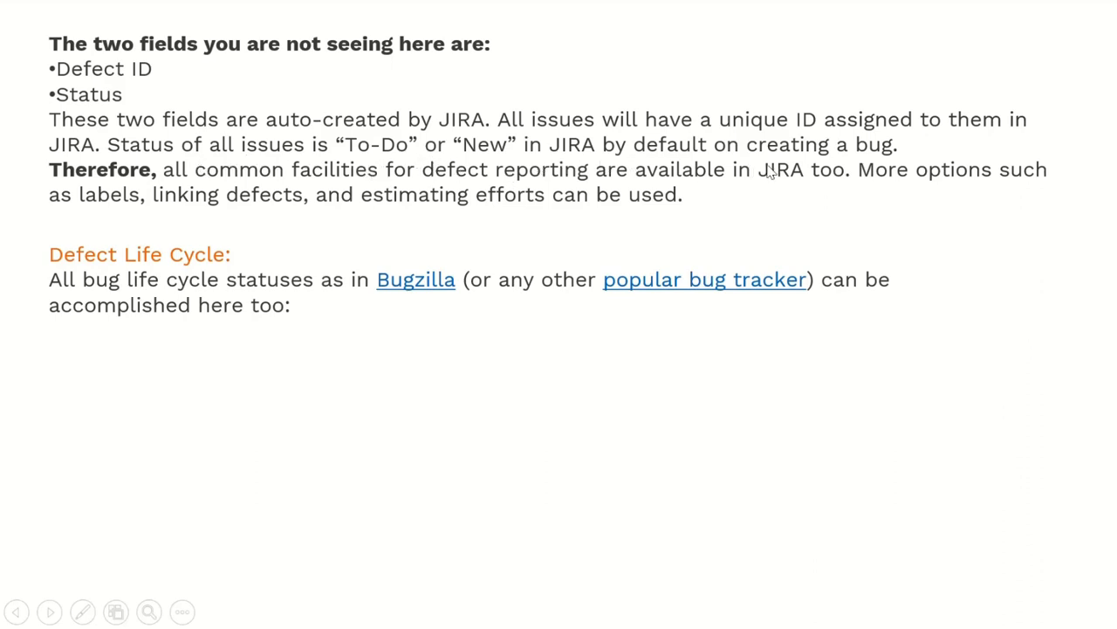
mouse_move(167, 201)
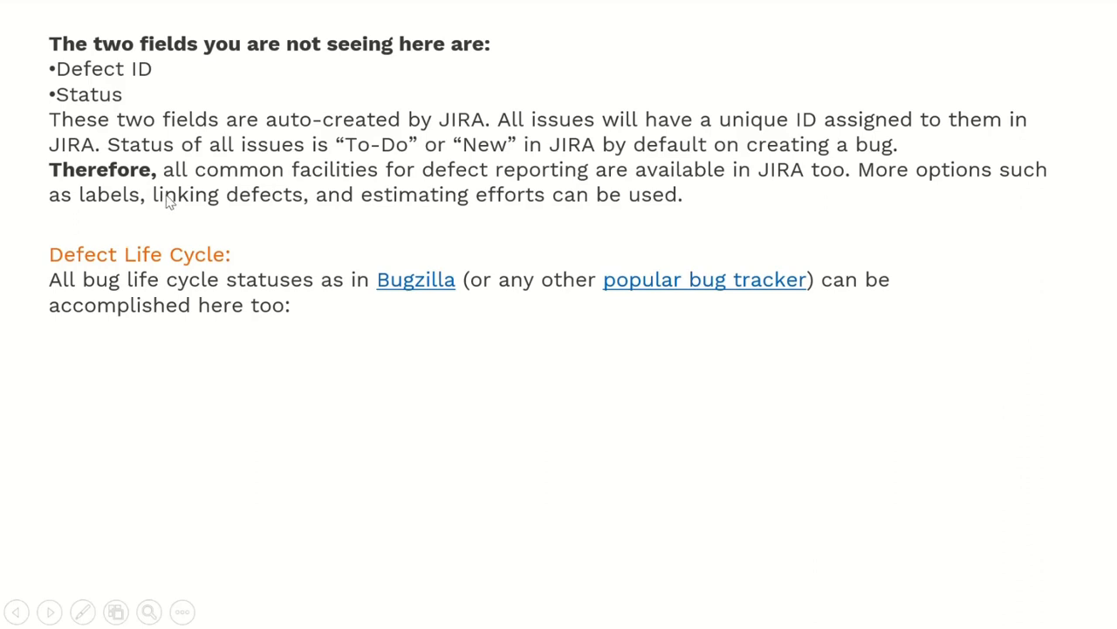
mouse_move(433, 185)
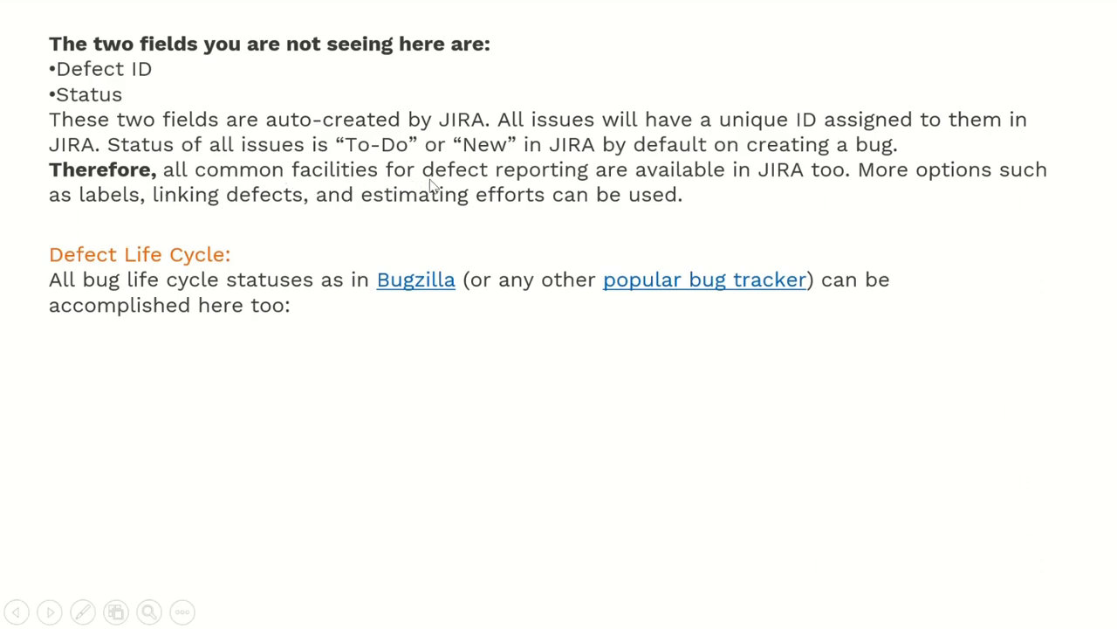
mouse_move(741, 199)
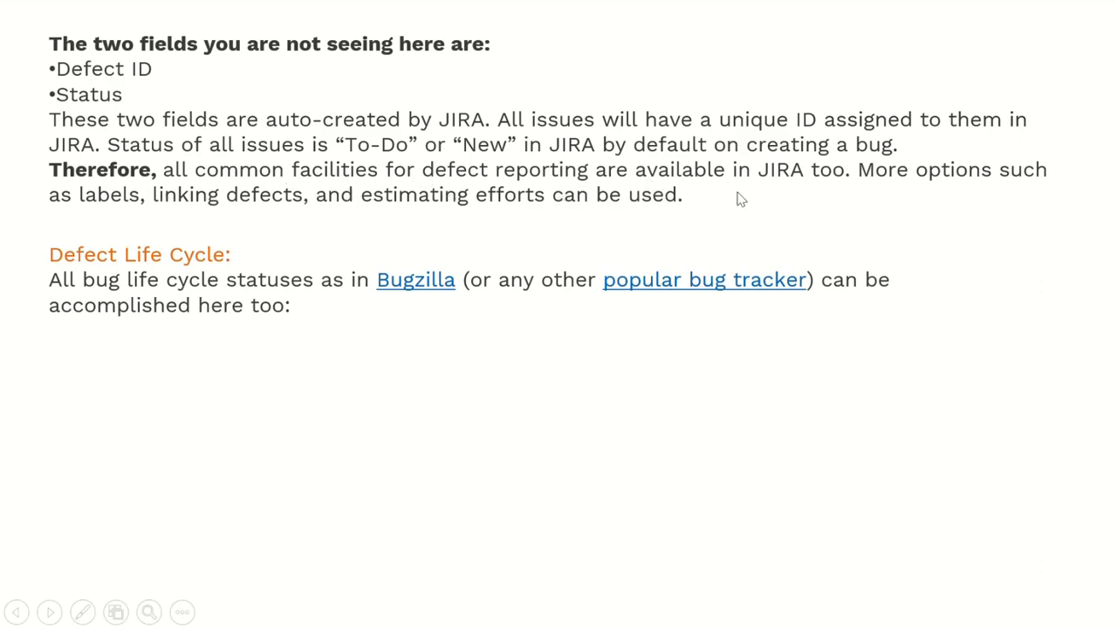
mouse_move(901, 196)
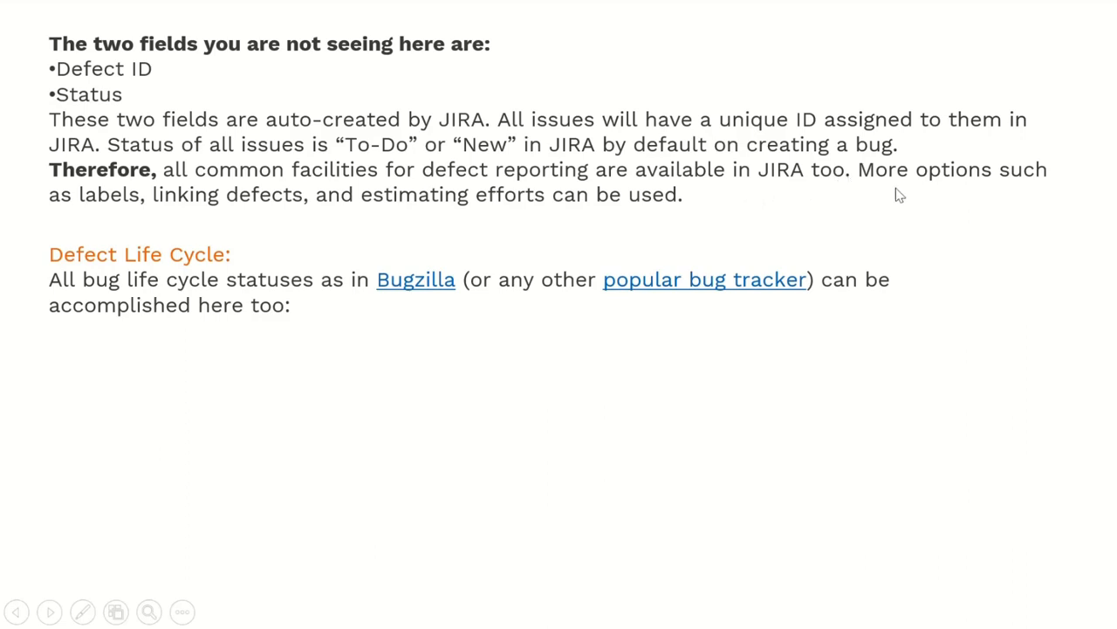
mouse_move(330, 220)
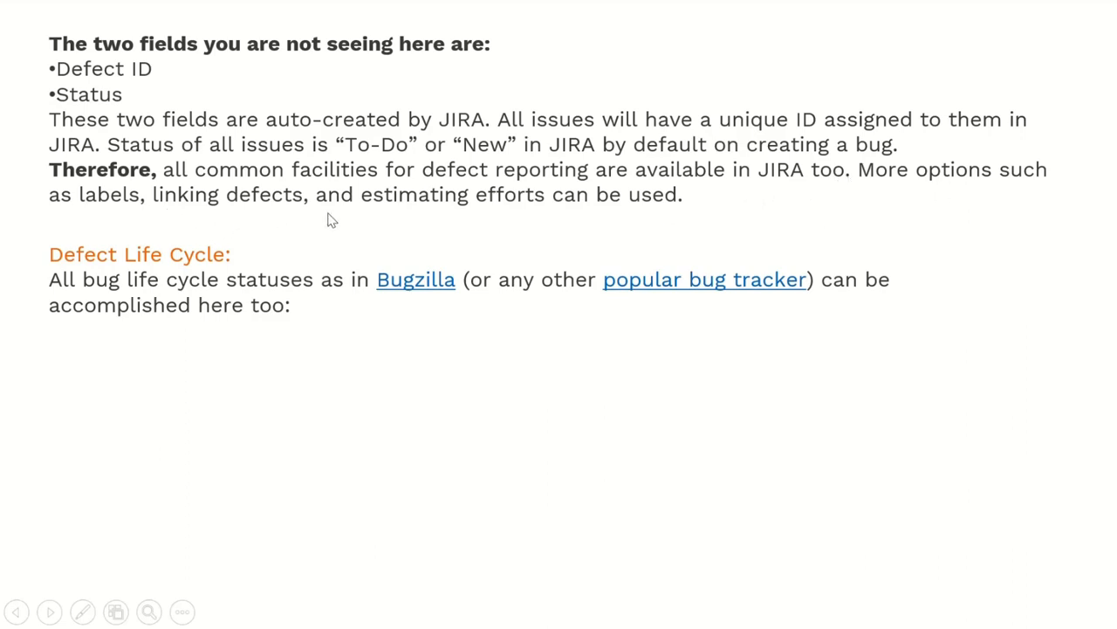
mouse_move(692, 211)
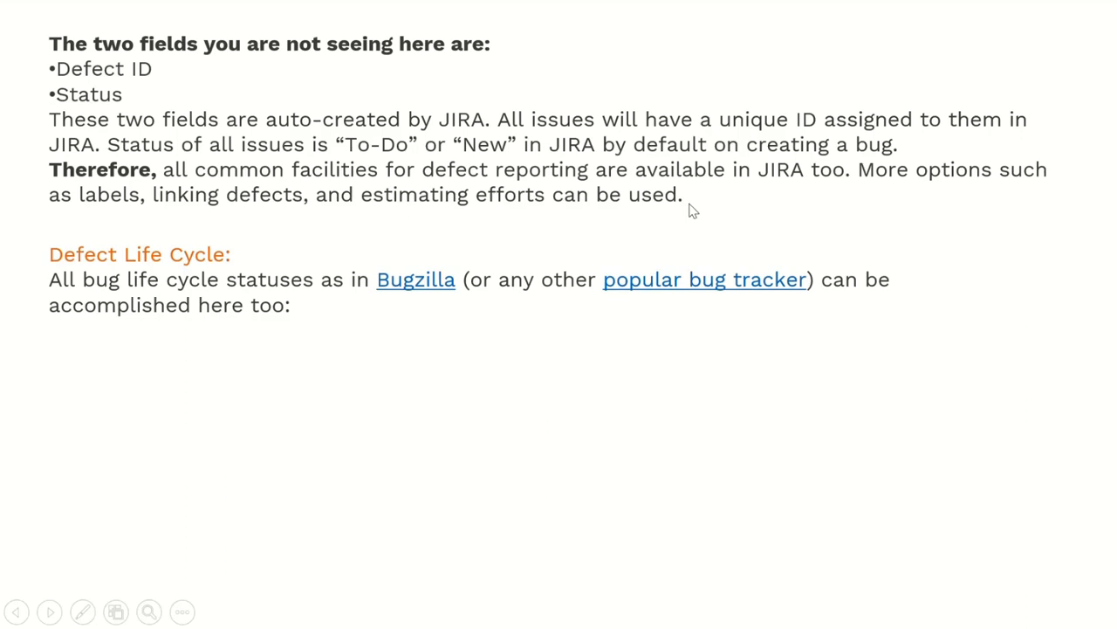
mouse_move(226, 365)
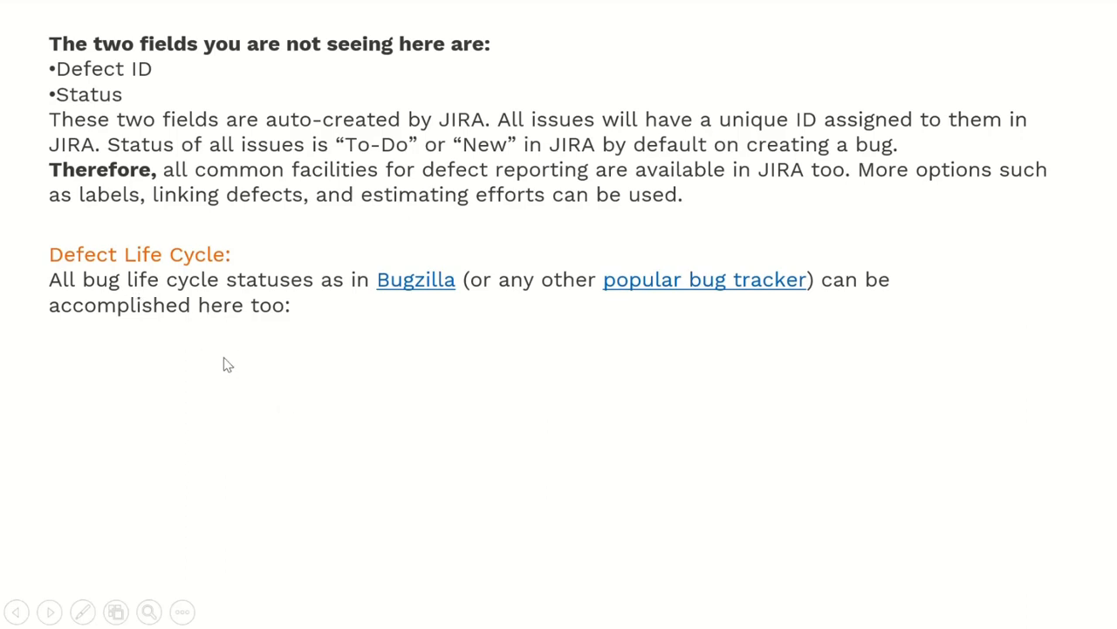
mouse_move(225, 363)
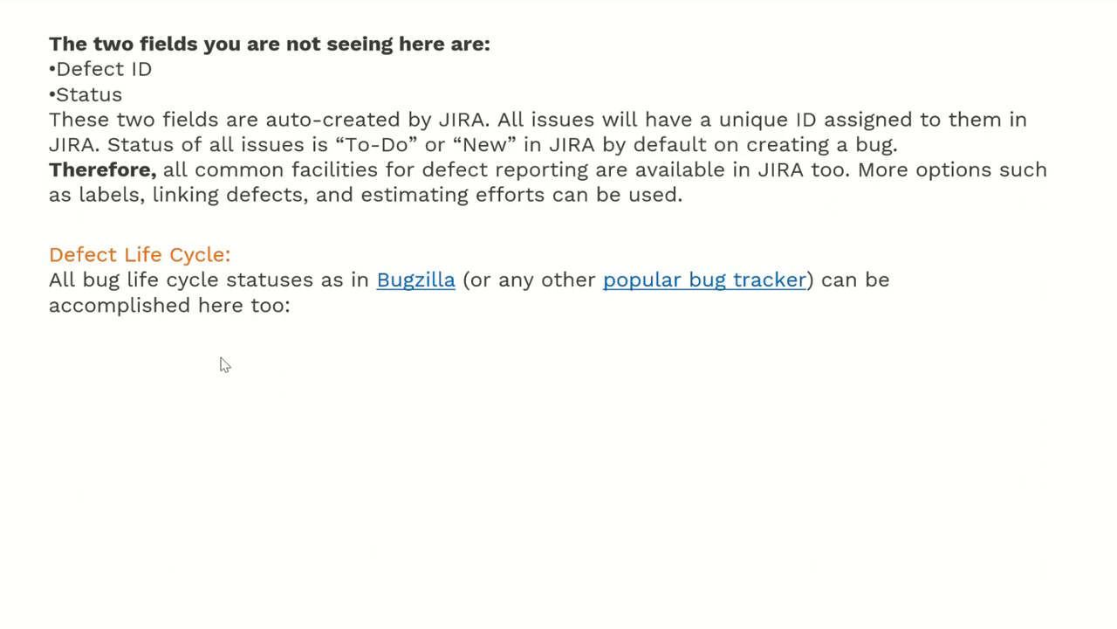
mouse_move(101, 287)
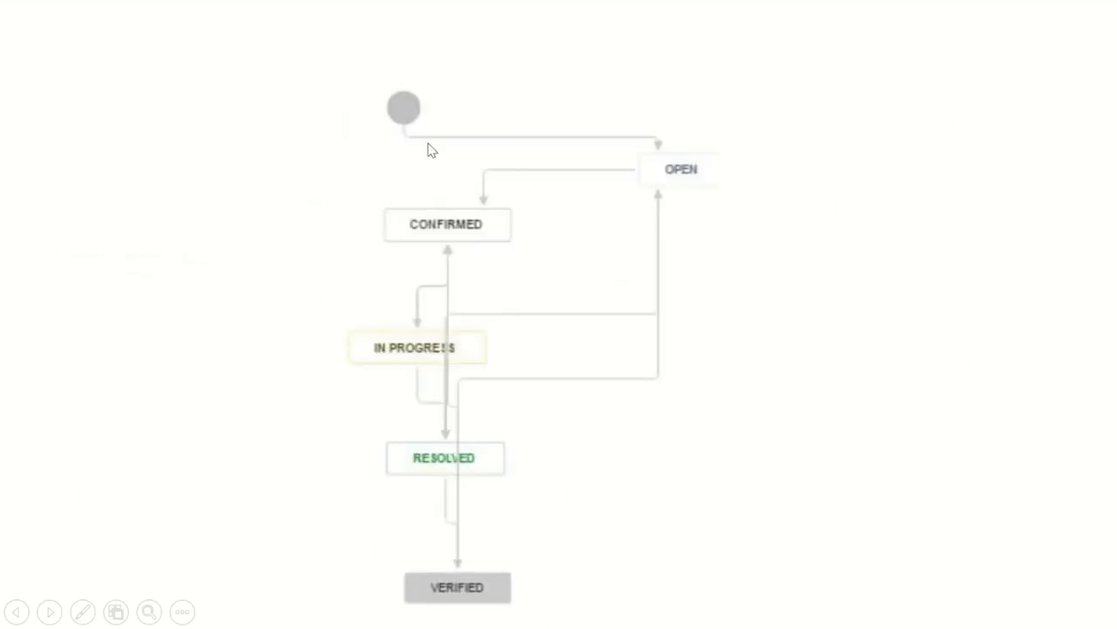
mouse_move(423, 129)
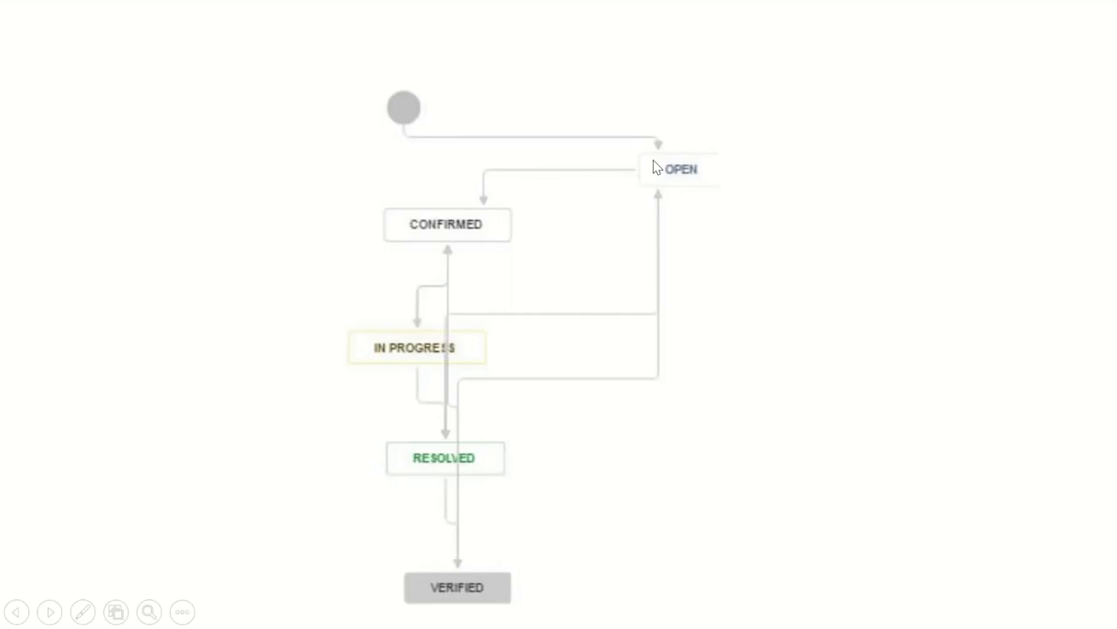
mouse_move(444, 342)
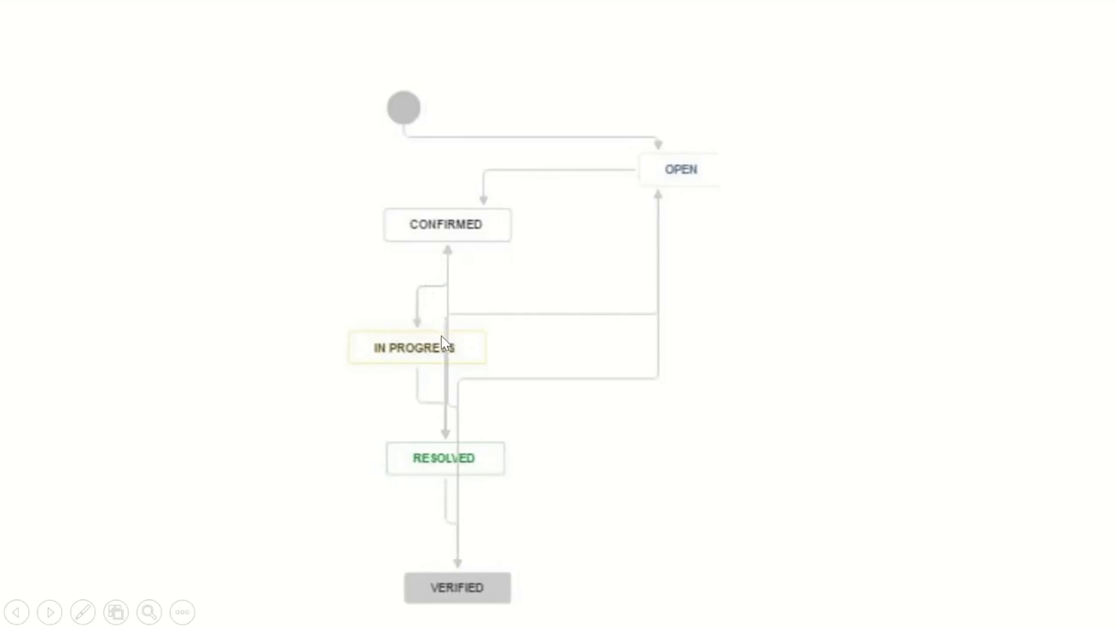
mouse_move(655, 343)
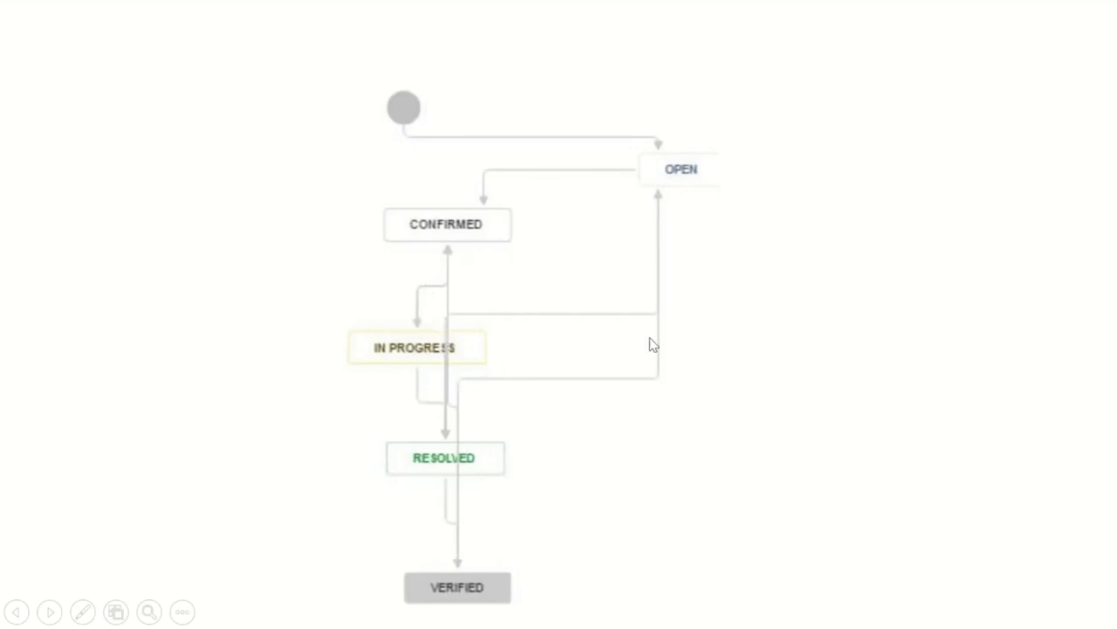
mouse_move(672, 131)
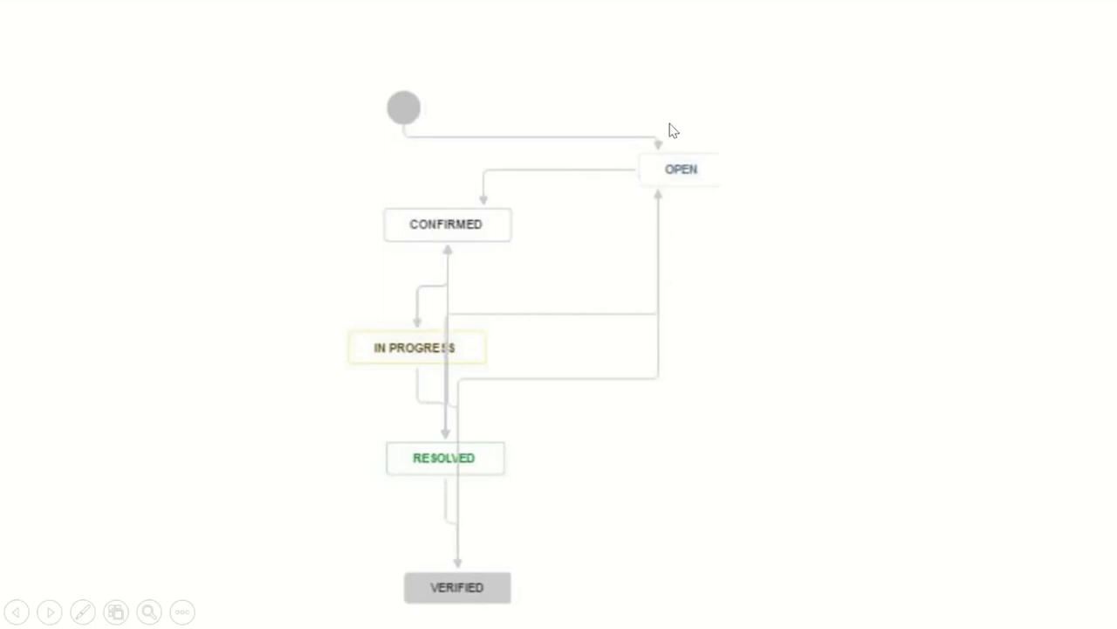
mouse_move(674, 199)
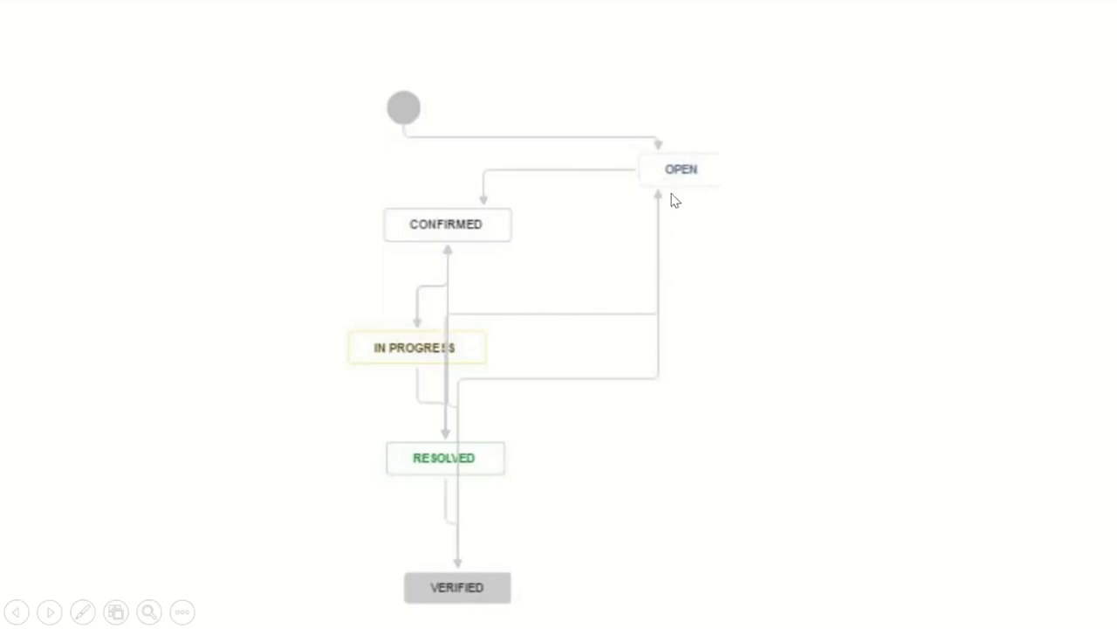
mouse_move(475, 583)
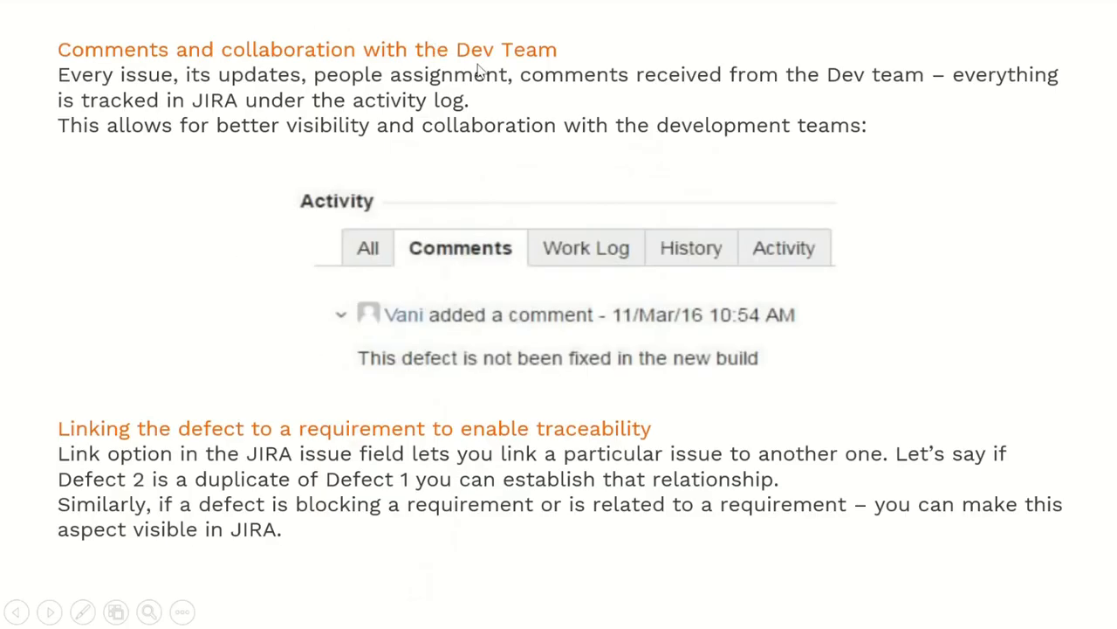
mouse_move(236, 96)
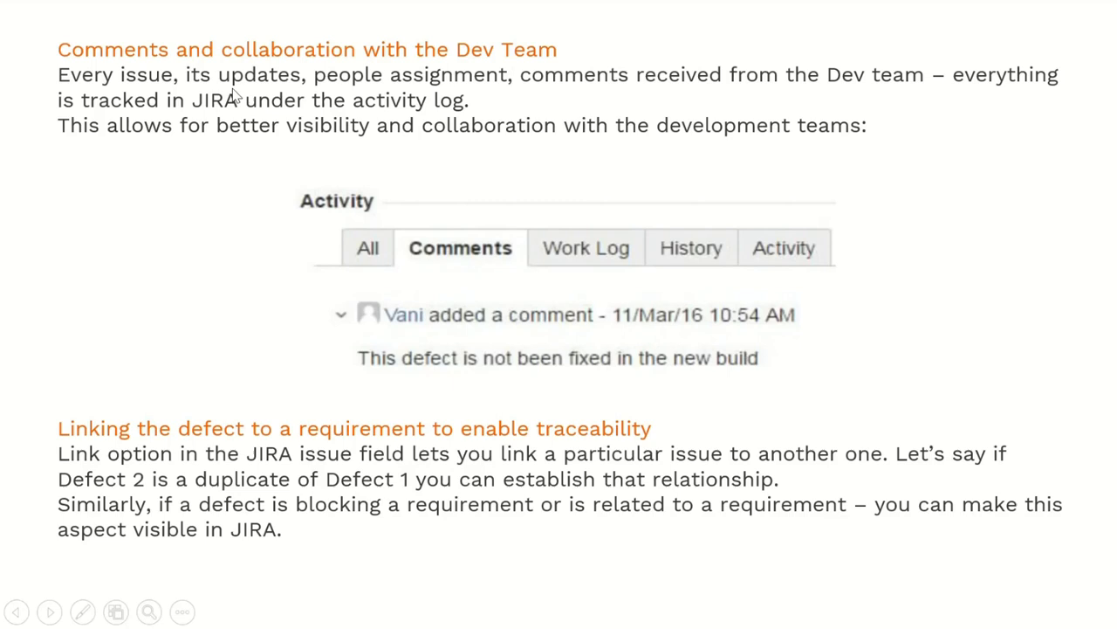
mouse_move(428, 103)
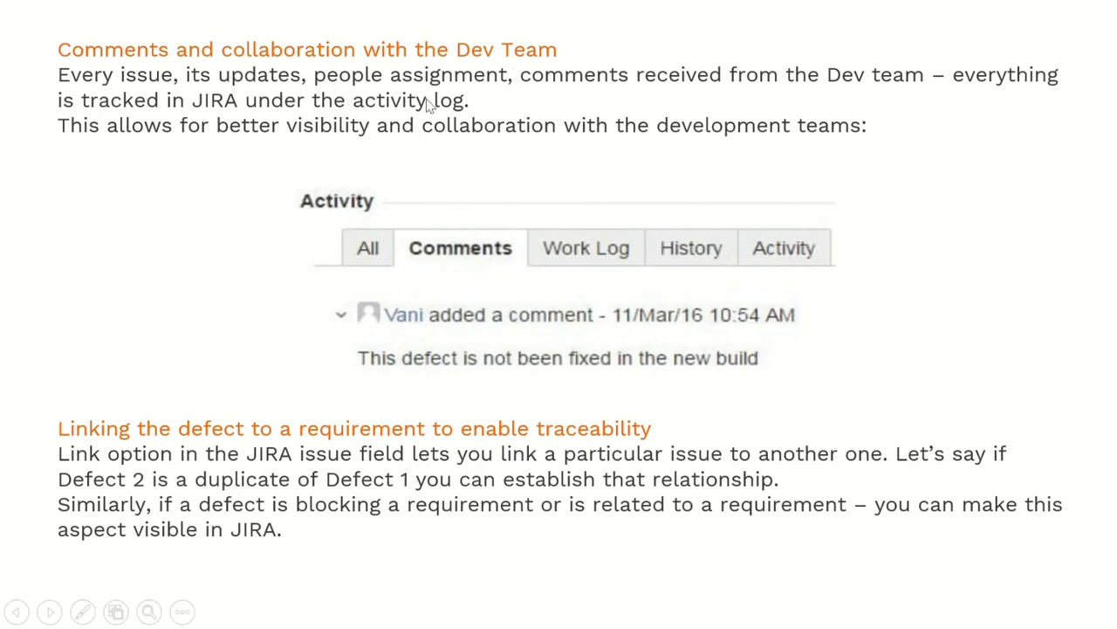
mouse_move(229, 80)
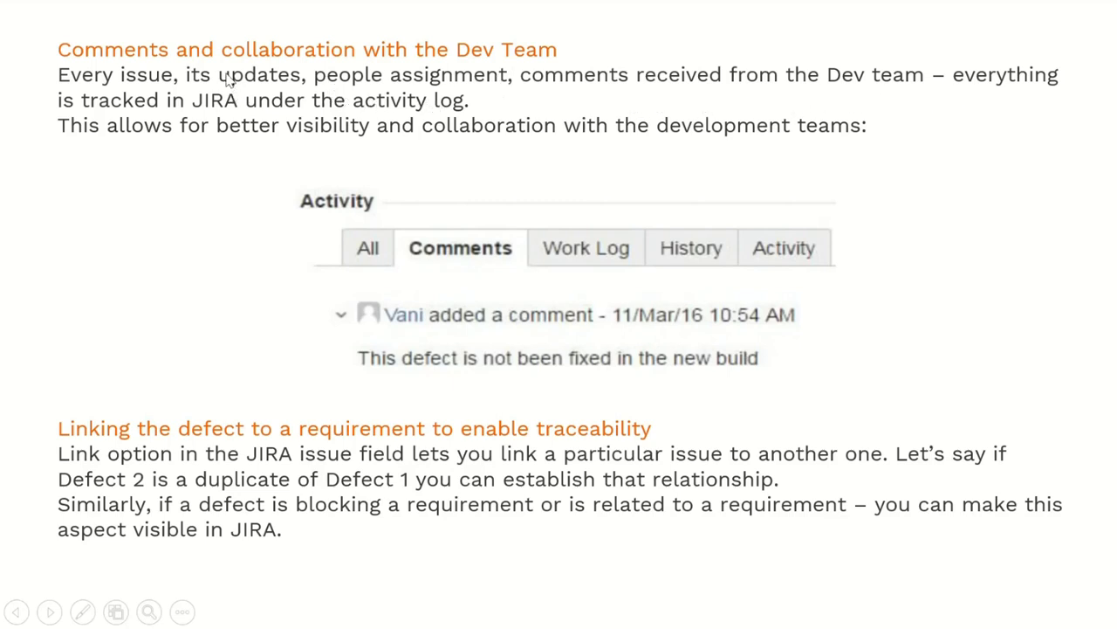
mouse_move(405, 154)
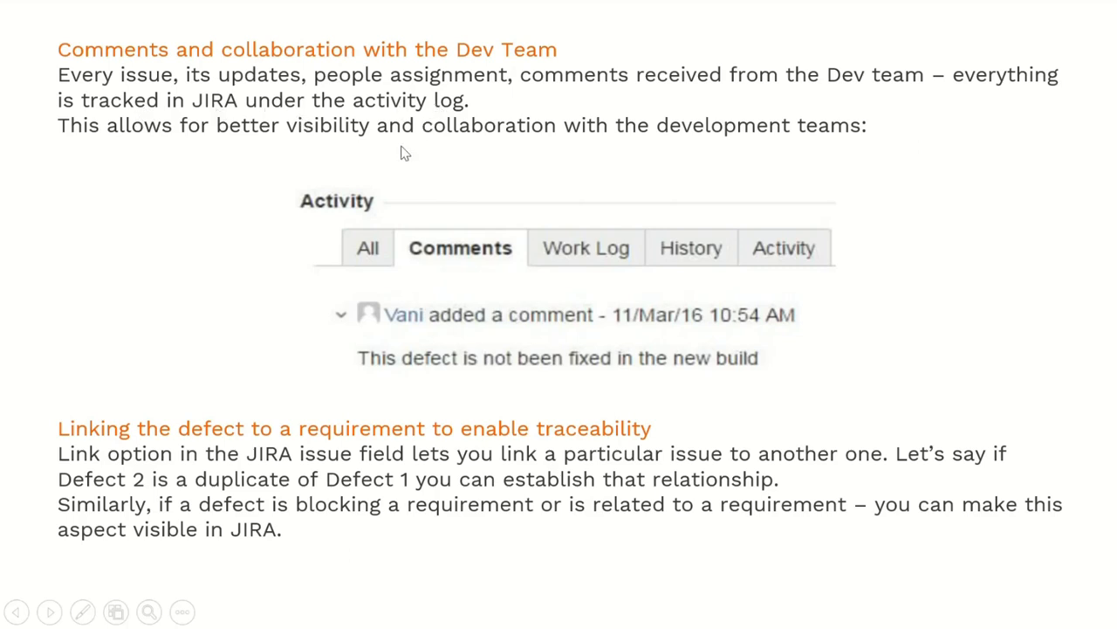
mouse_move(262, 153)
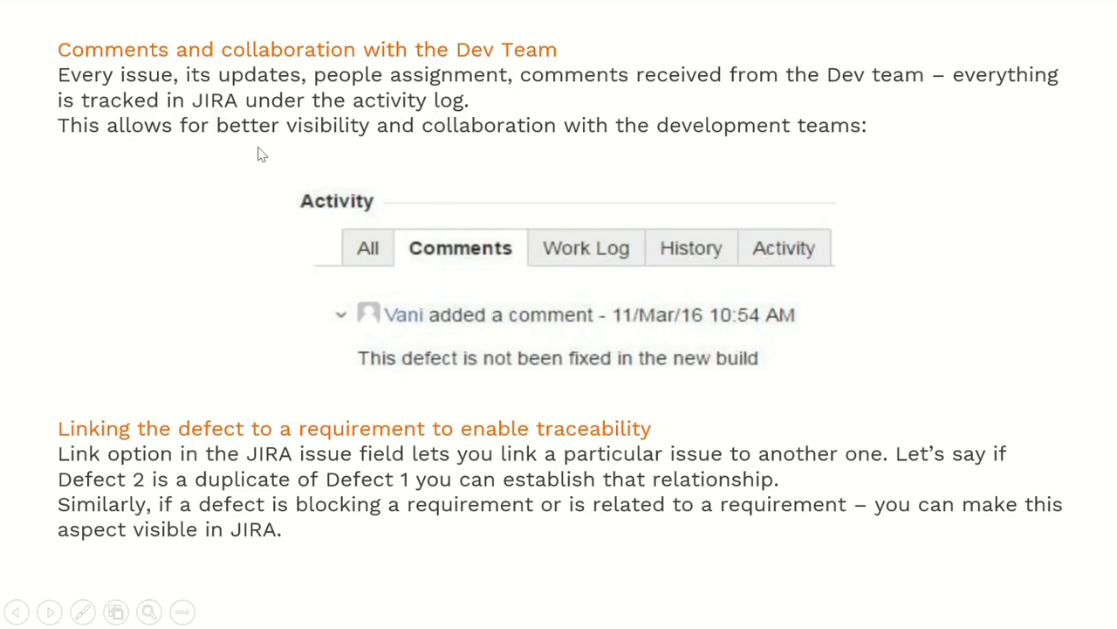
mouse_move(664, 156)
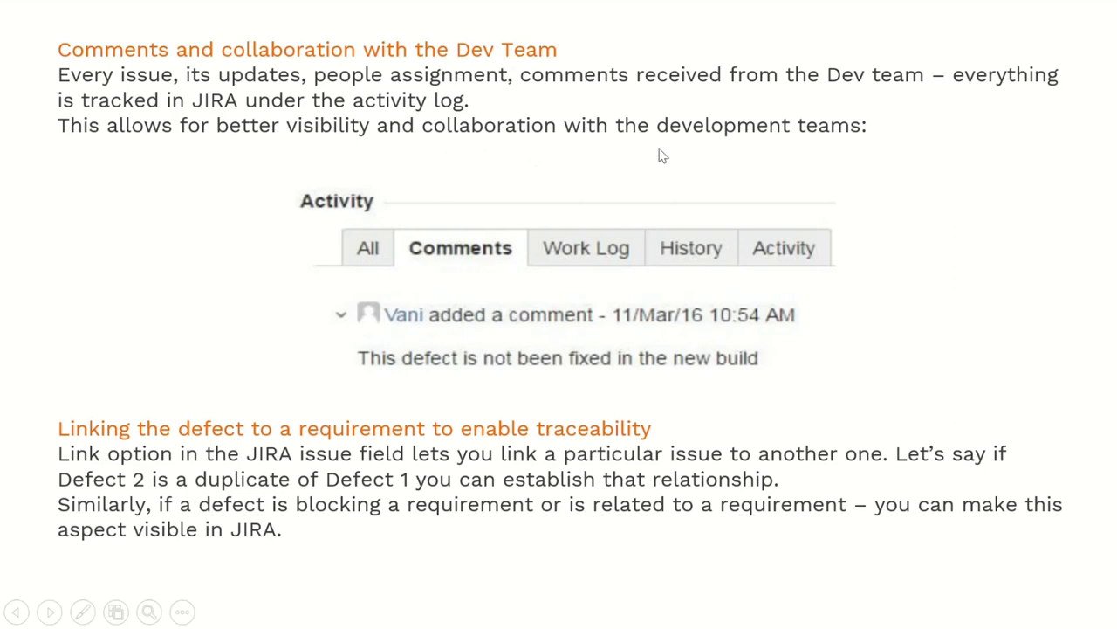
mouse_move(440, 230)
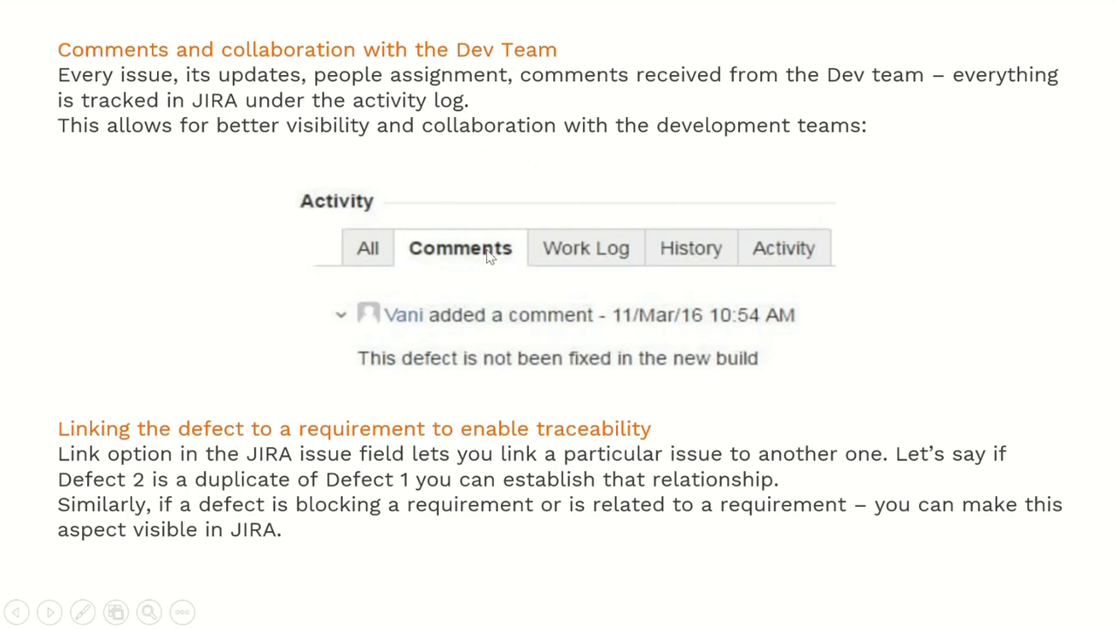
mouse_move(500, 387)
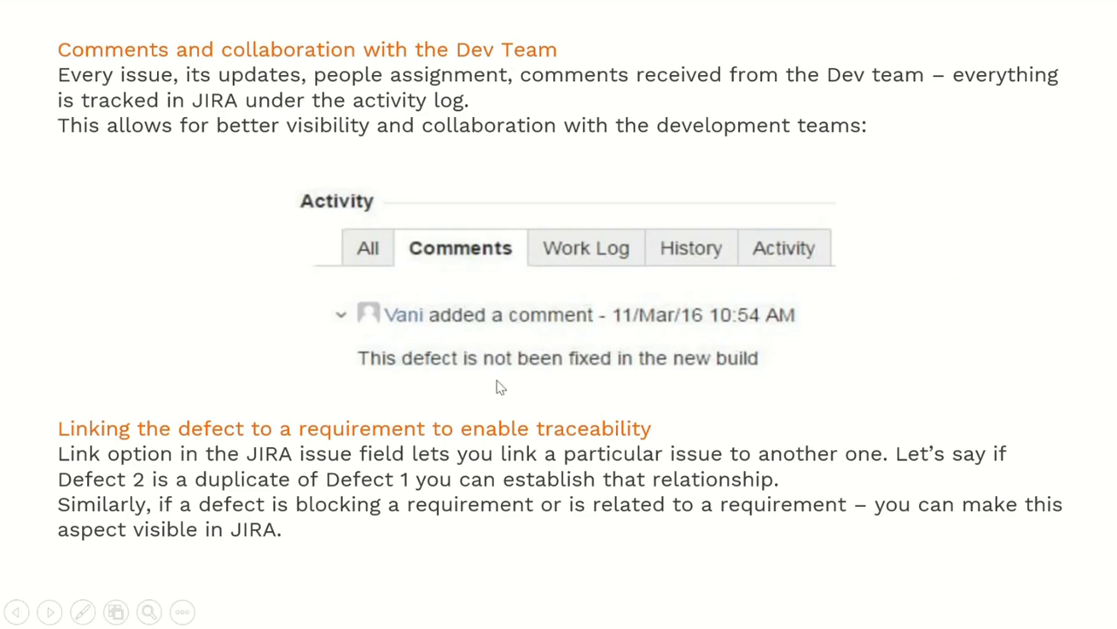
mouse_move(625, 269)
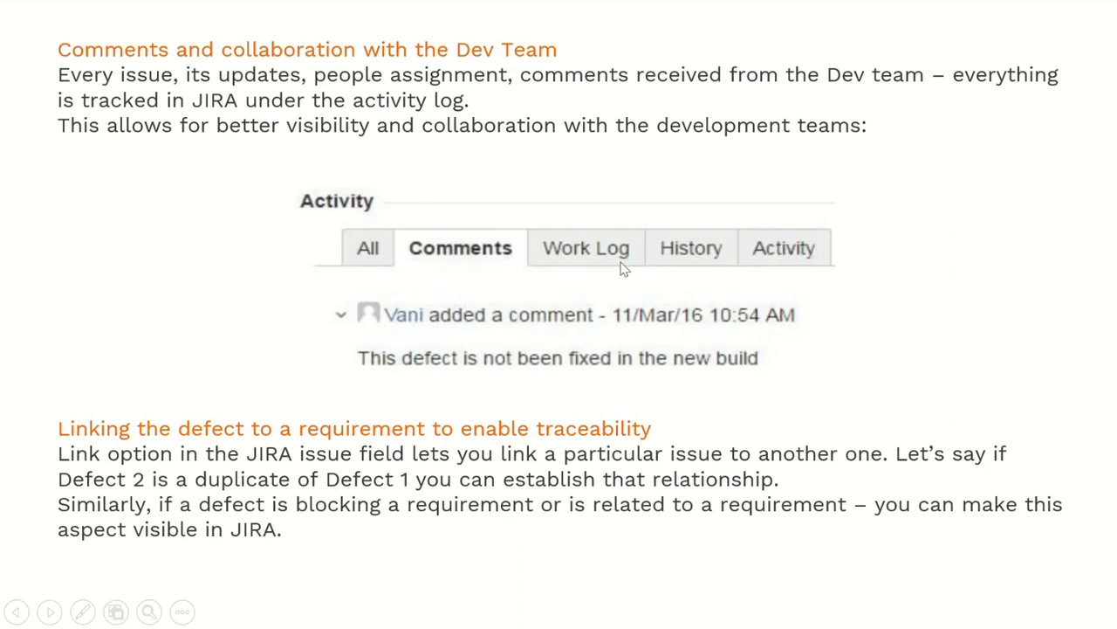
mouse_move(803, 262)
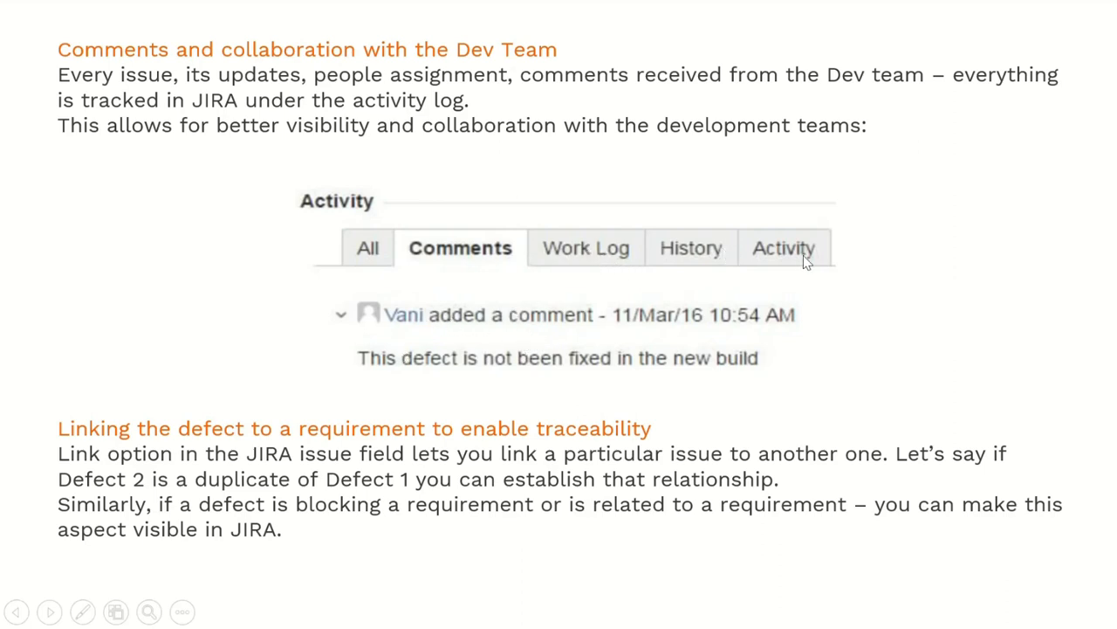
mouse_move(293, 286)
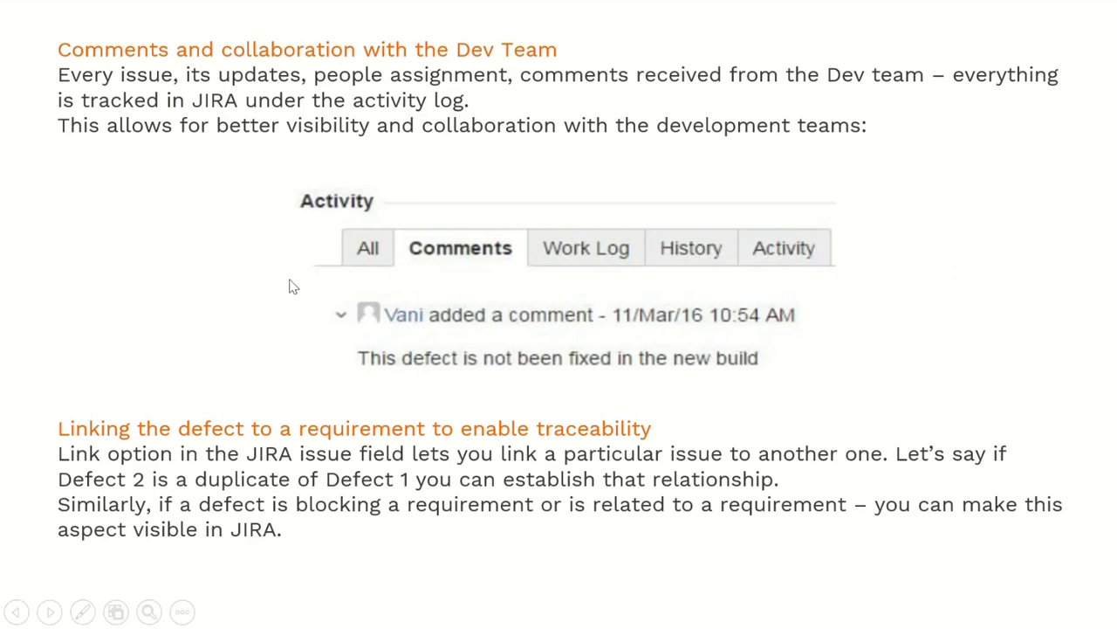
mouse_move(226, 267)
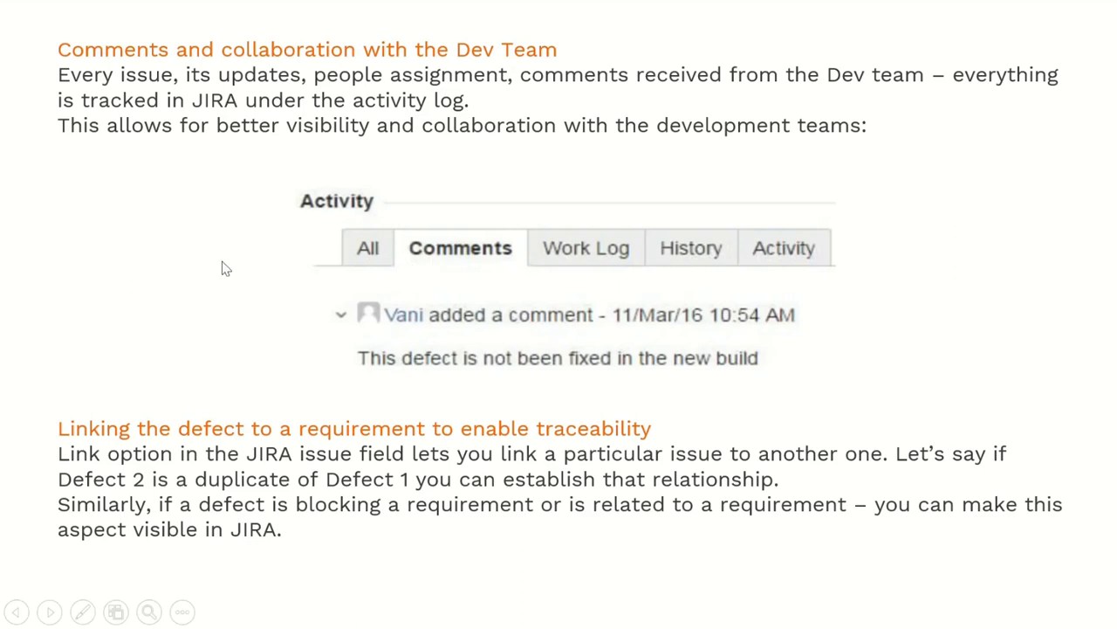
mouse_move(257, 432)
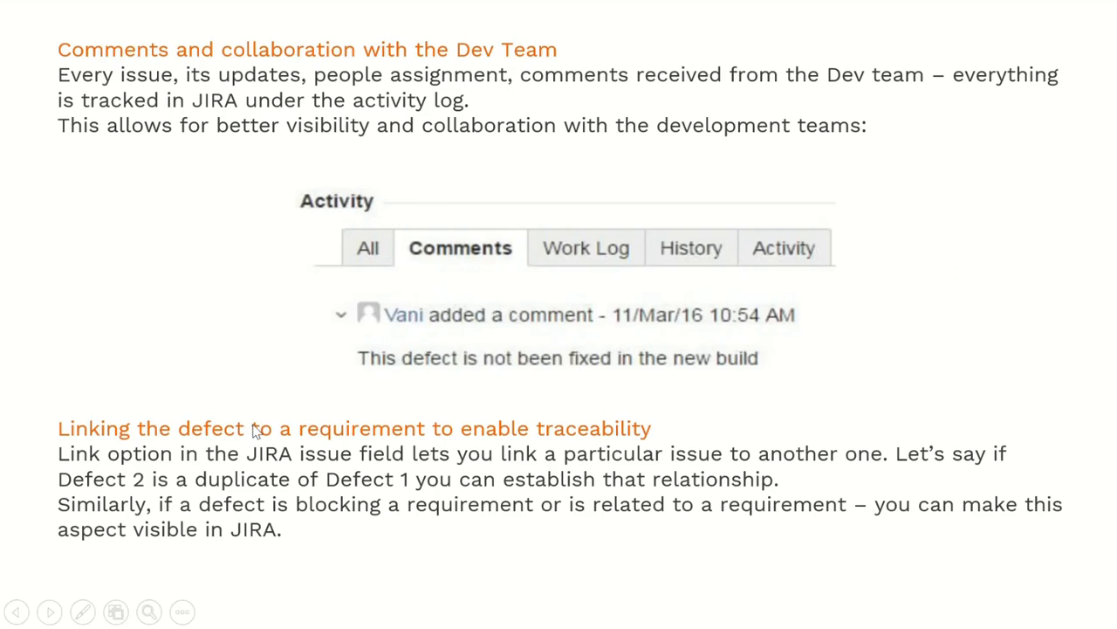
mouse_move(585, 440)
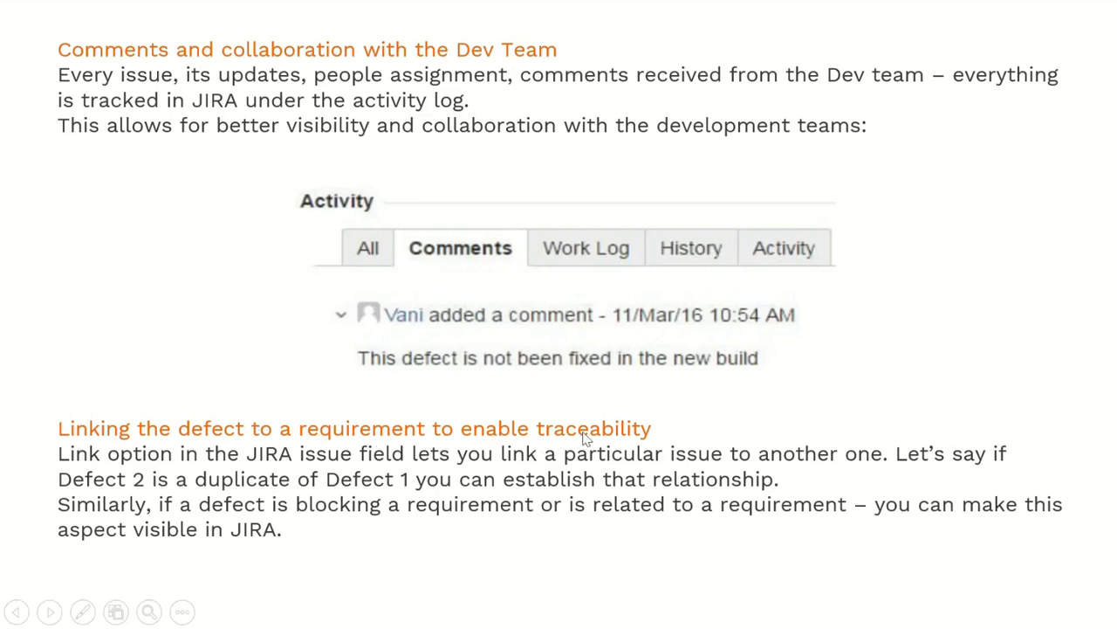
mouse_move(241, 478)
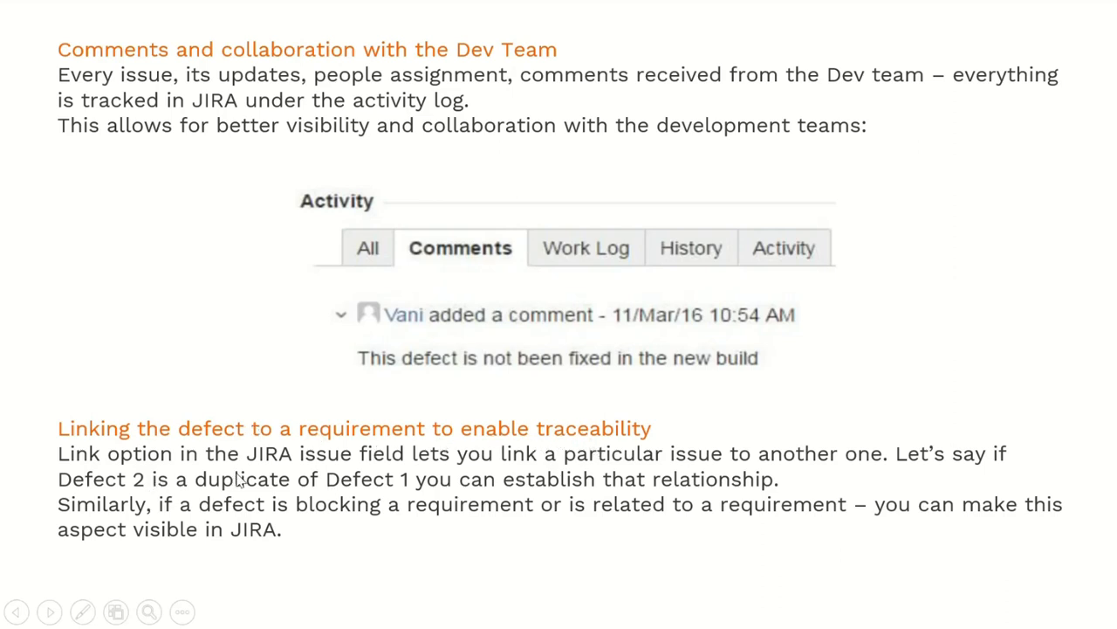
mouse_move(447, 472)
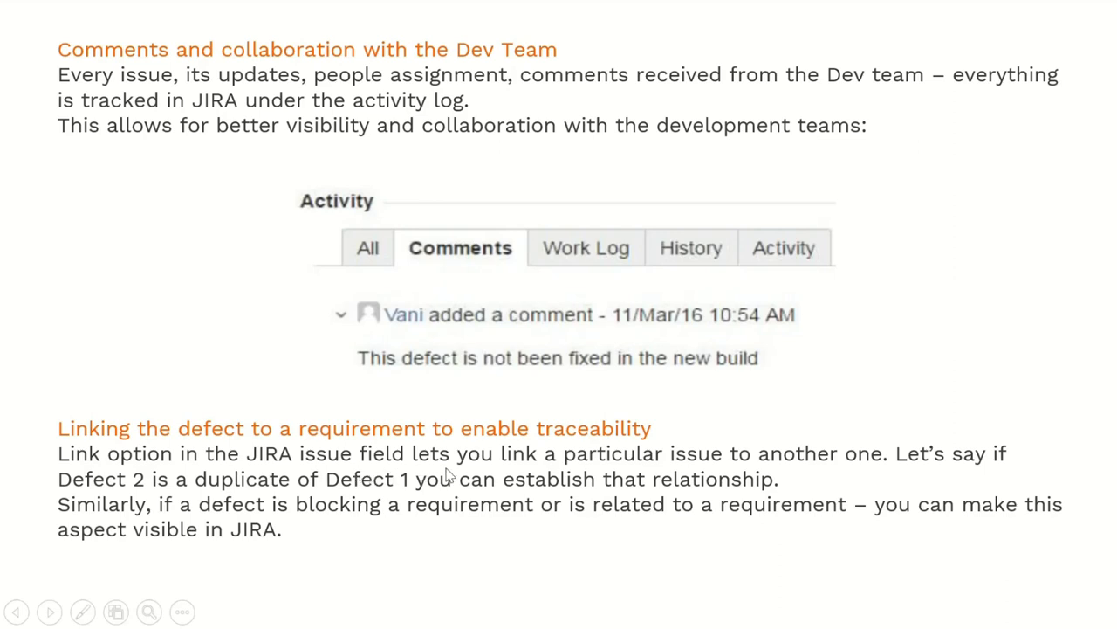
mouse_move(643, 475)
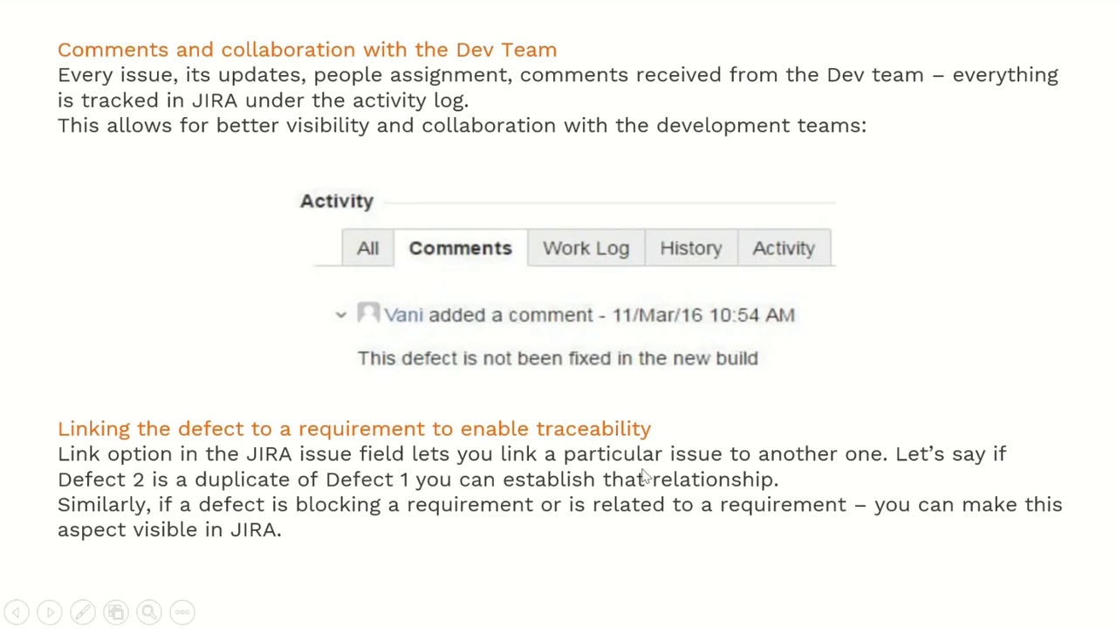
mouse_move(882, 472)
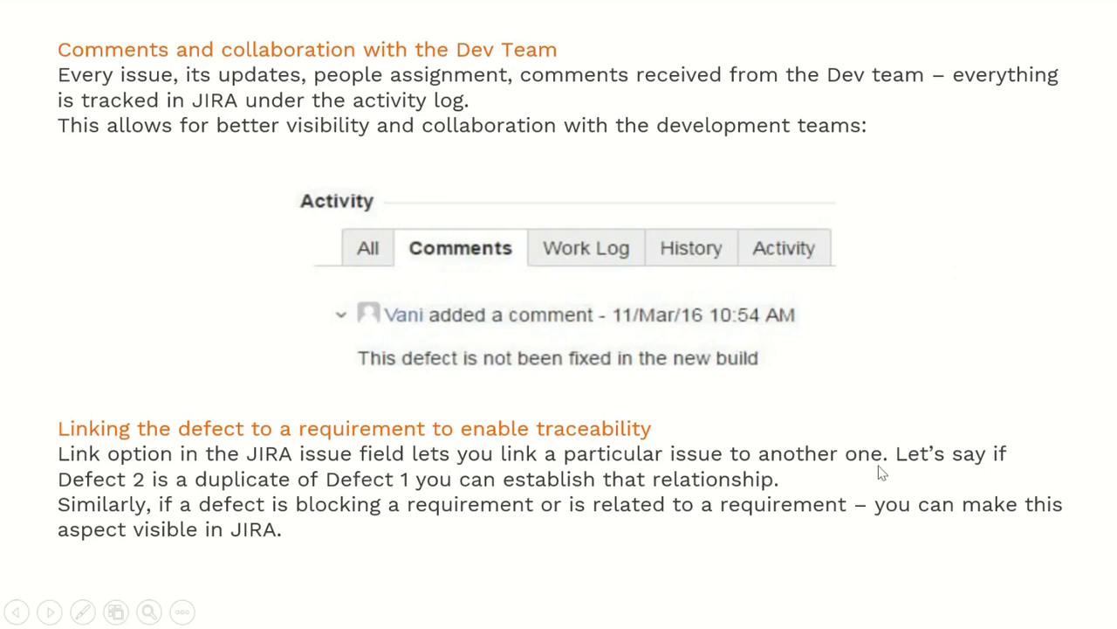
mouse_move(179, 503)
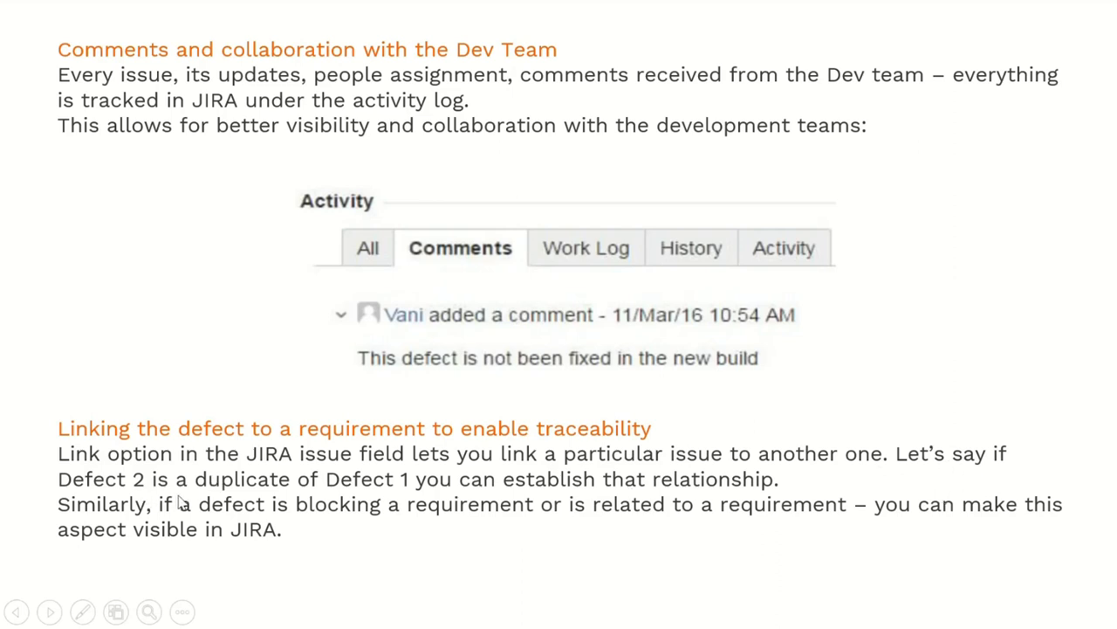
mouse_move(464, 505)
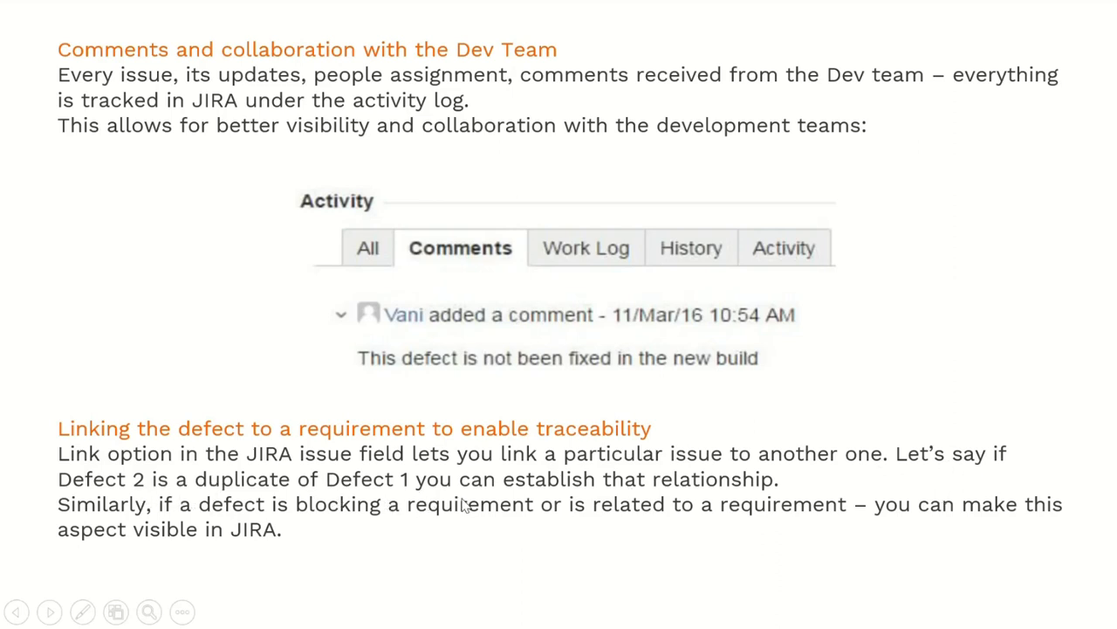
mouse_move(698, 502)
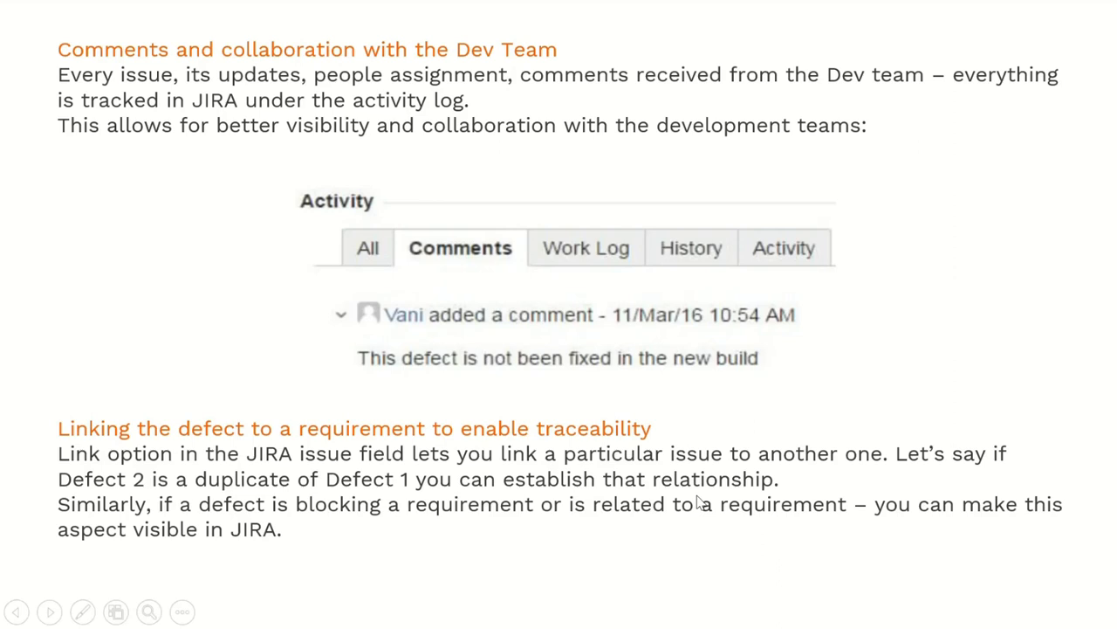
mouse_move(342, 521)
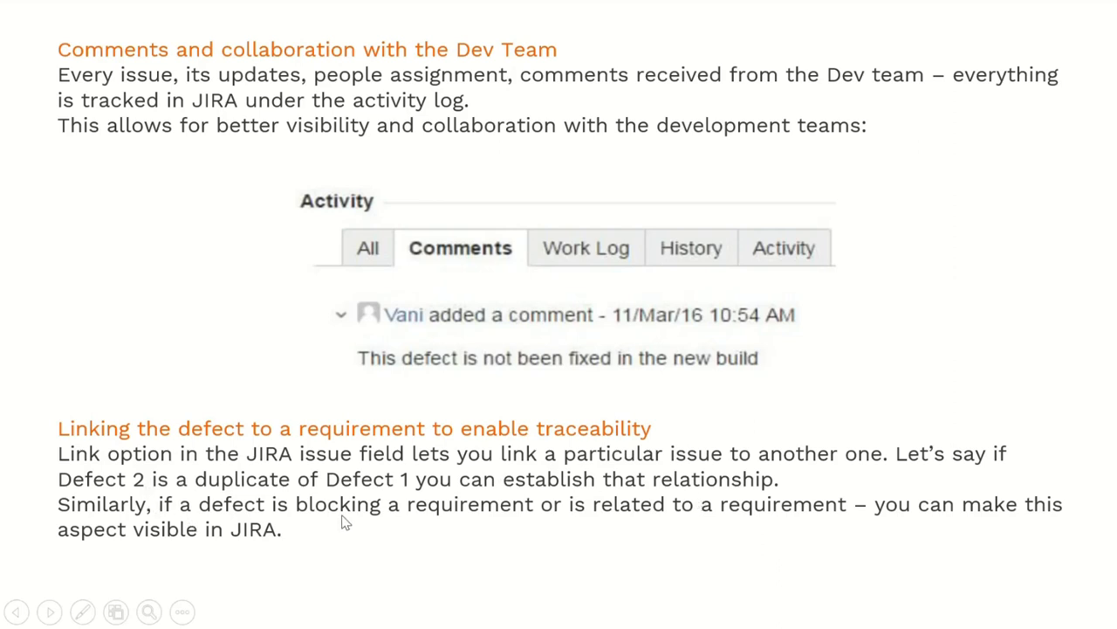
mouse_move(684, 534)
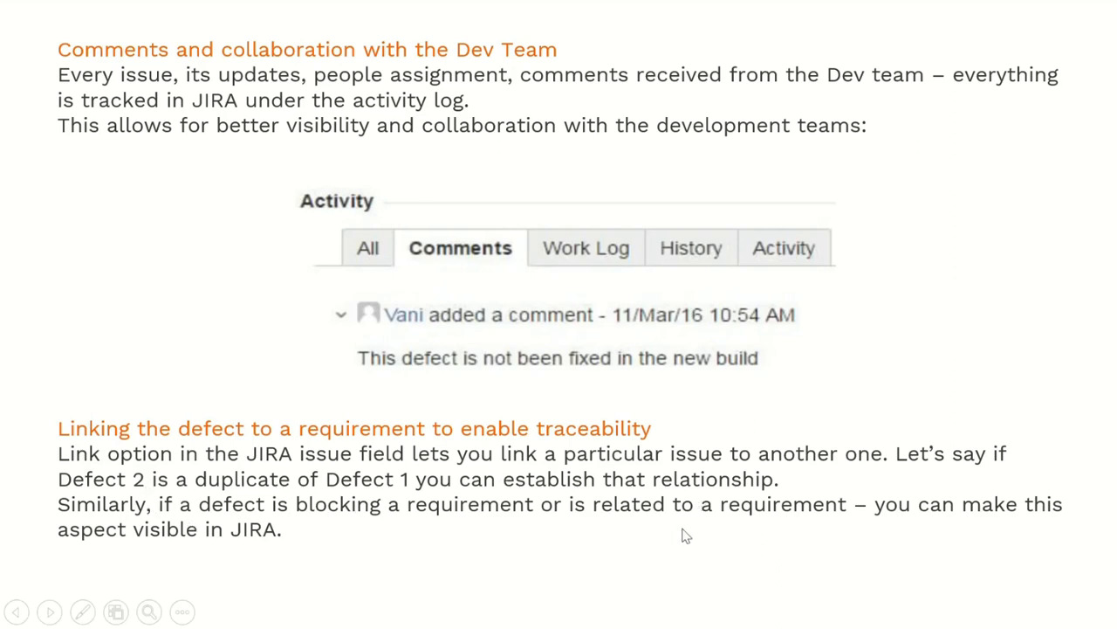
mouse_move(1031, 531)
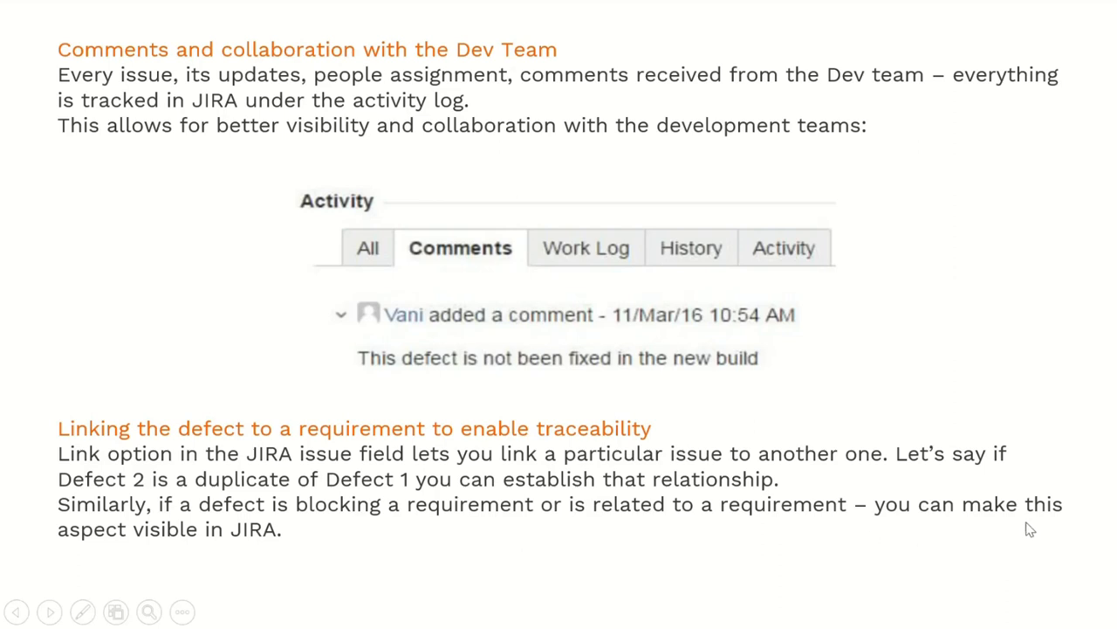
mouse_move(287, 543)
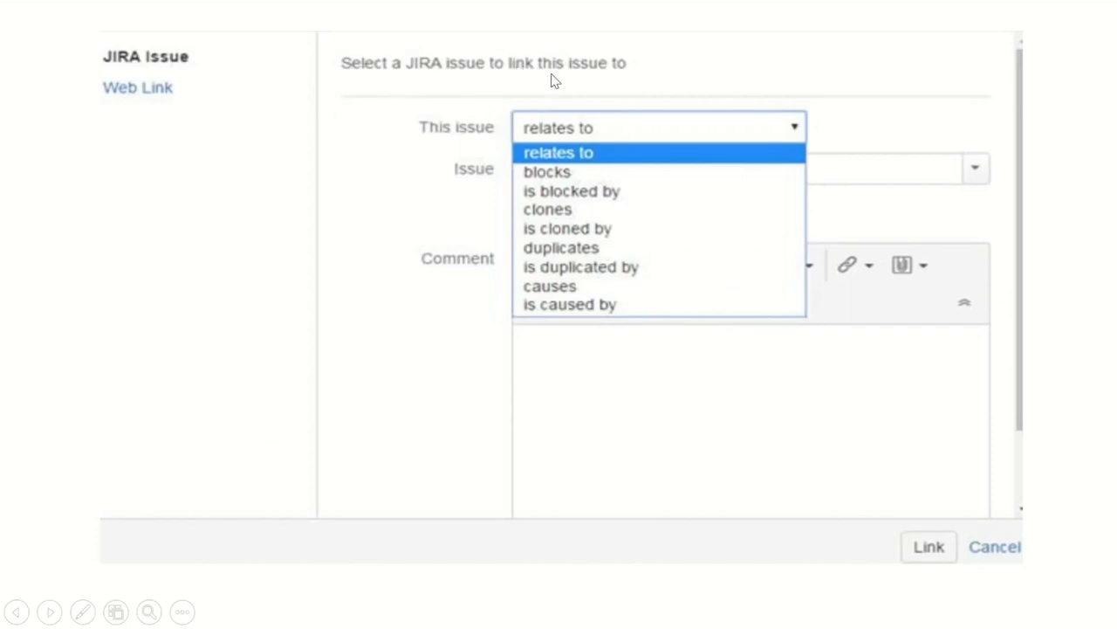
mouse_move(497, 143)
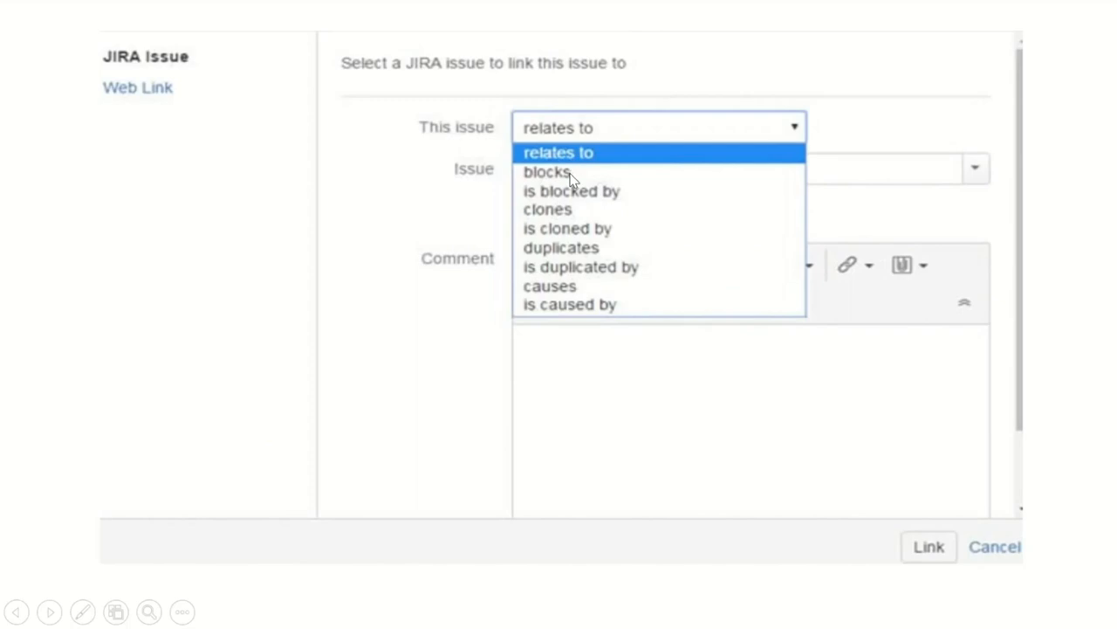
mouse_move(584, 206)
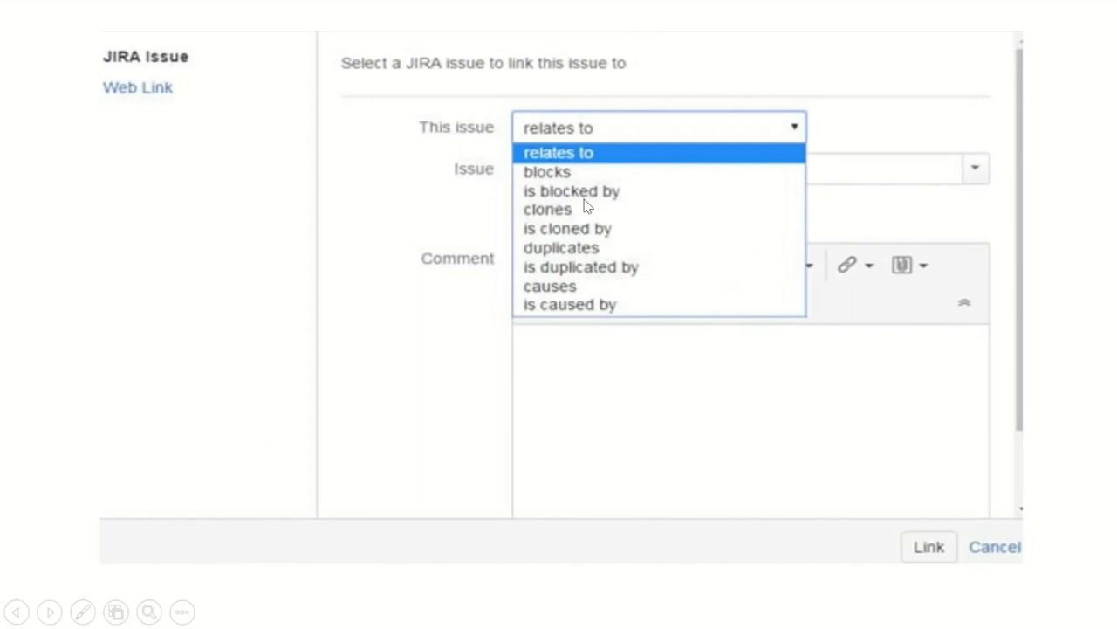
mouse_move(552, 251)
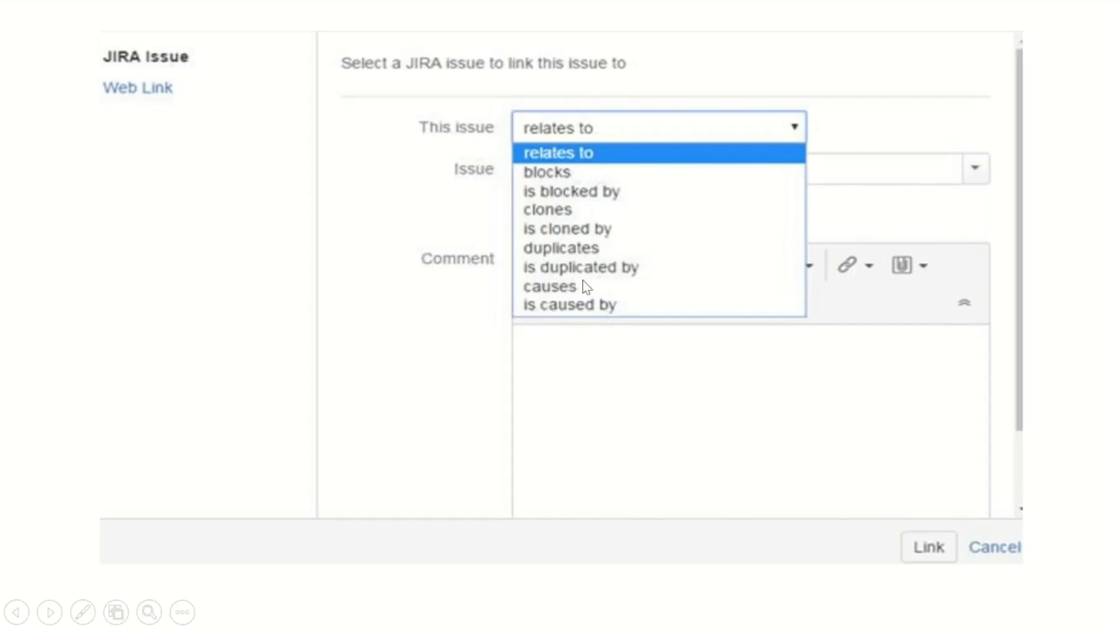
mouse_move(577, 316)
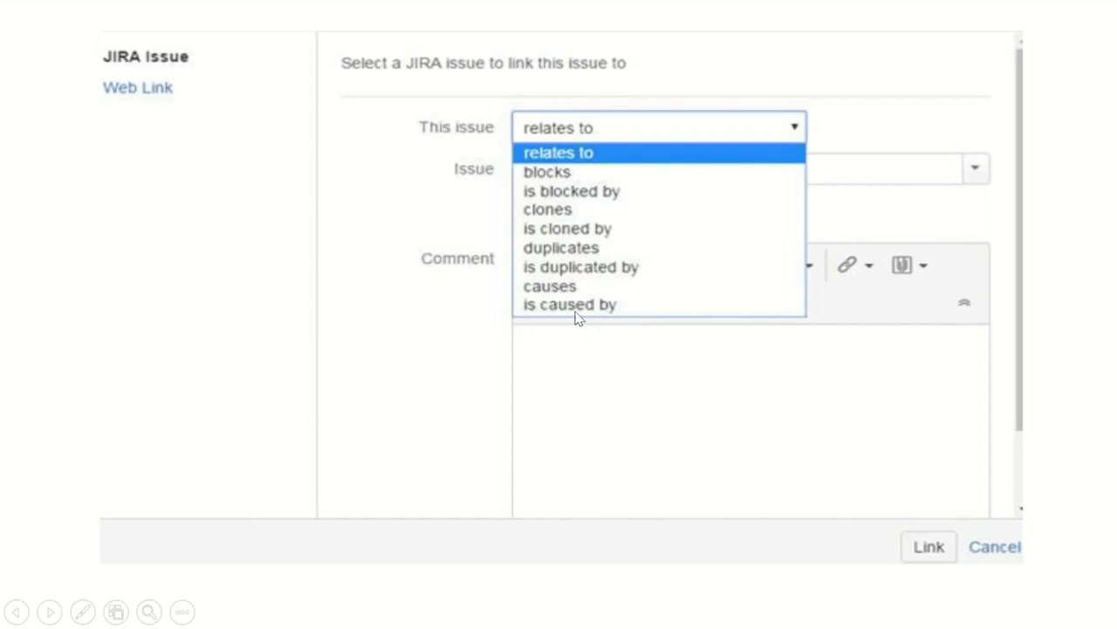
mouse_move(394, 323)
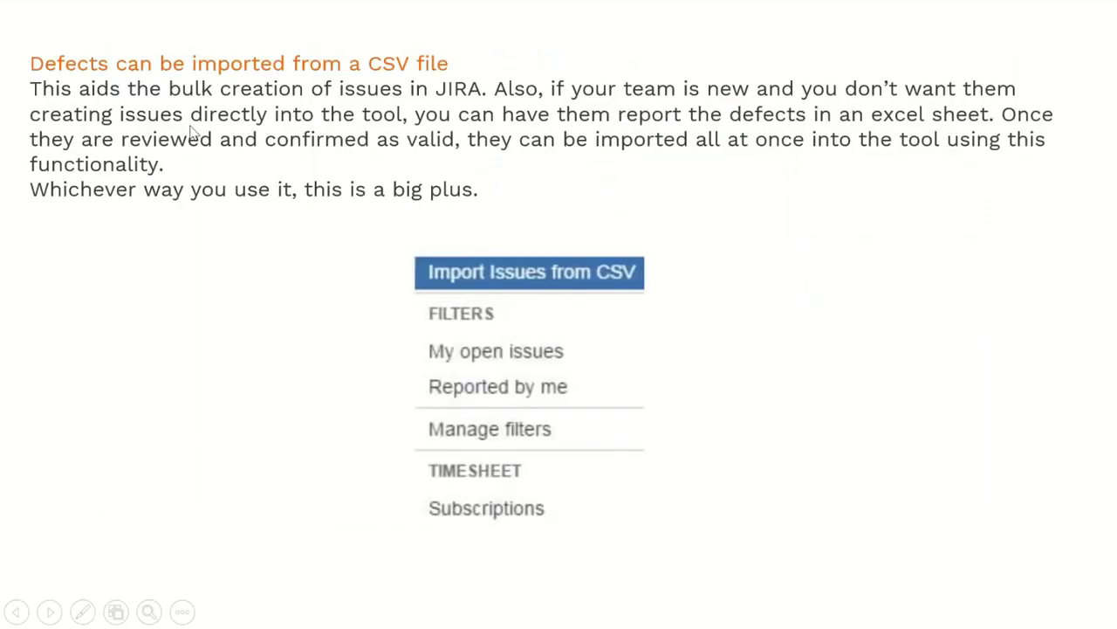
mouse_move(440, 84)
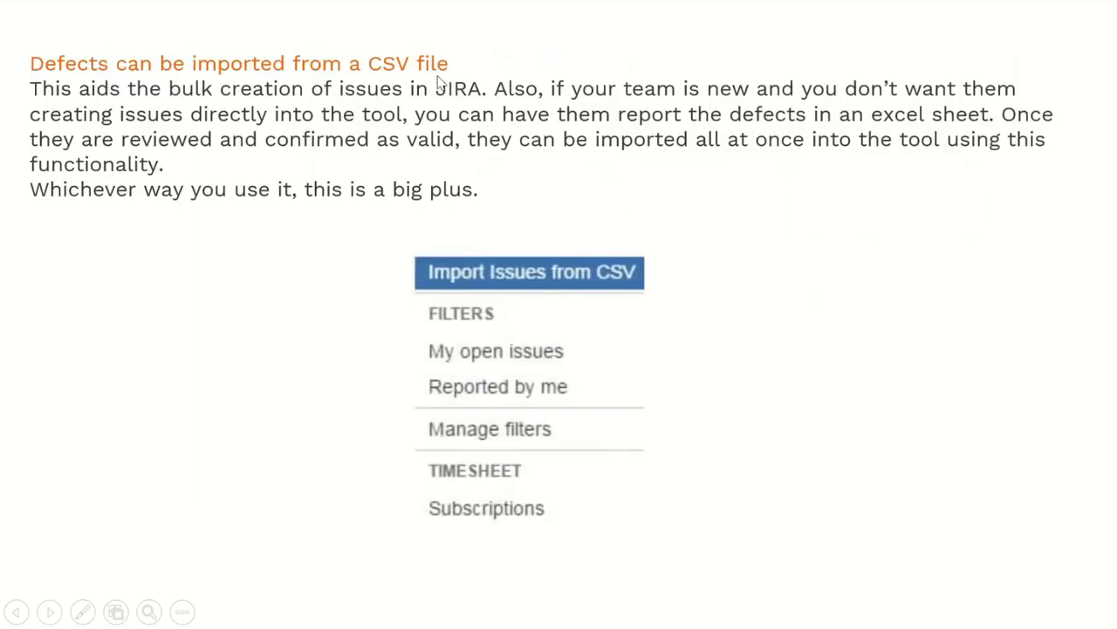
mouse_move(143, 95)
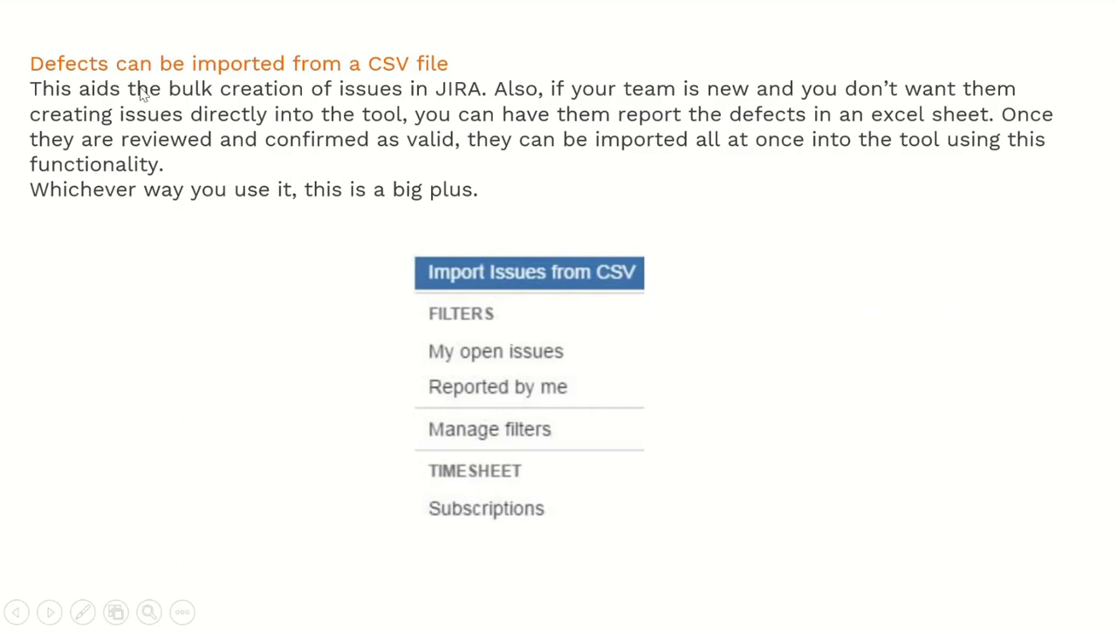
mouse_move(119, 104)
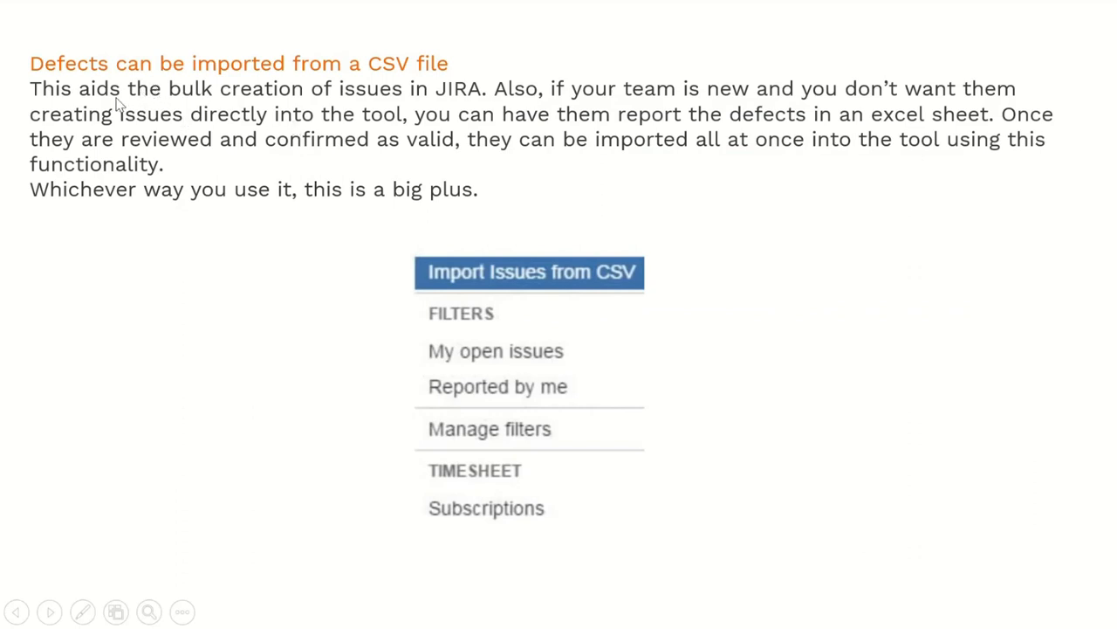
mouse_move(395, 119)
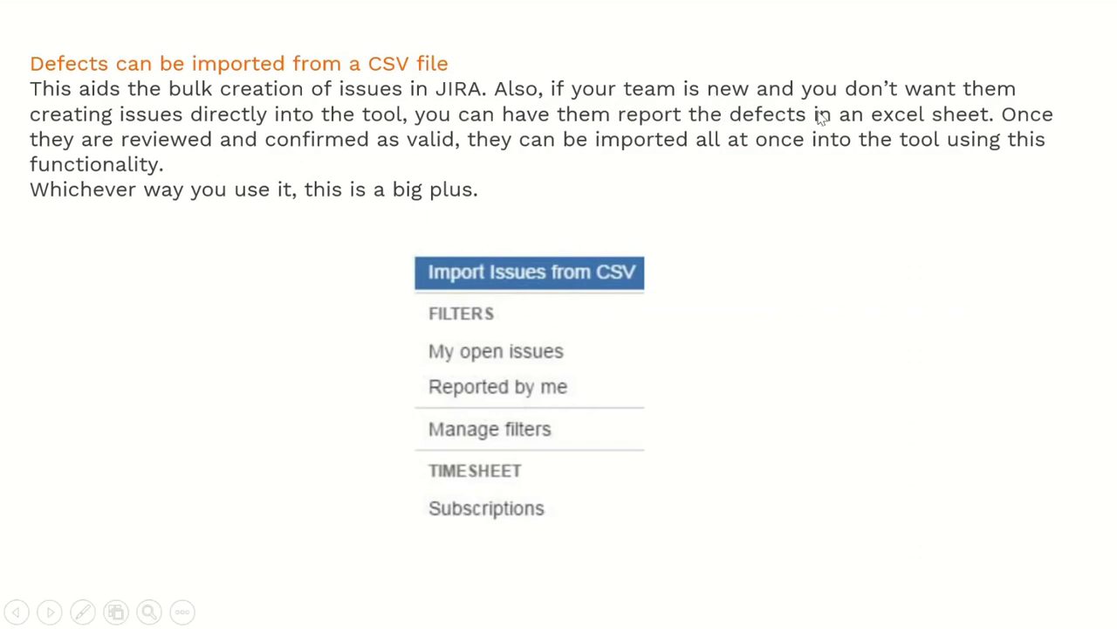
mouse_move(258, 131)
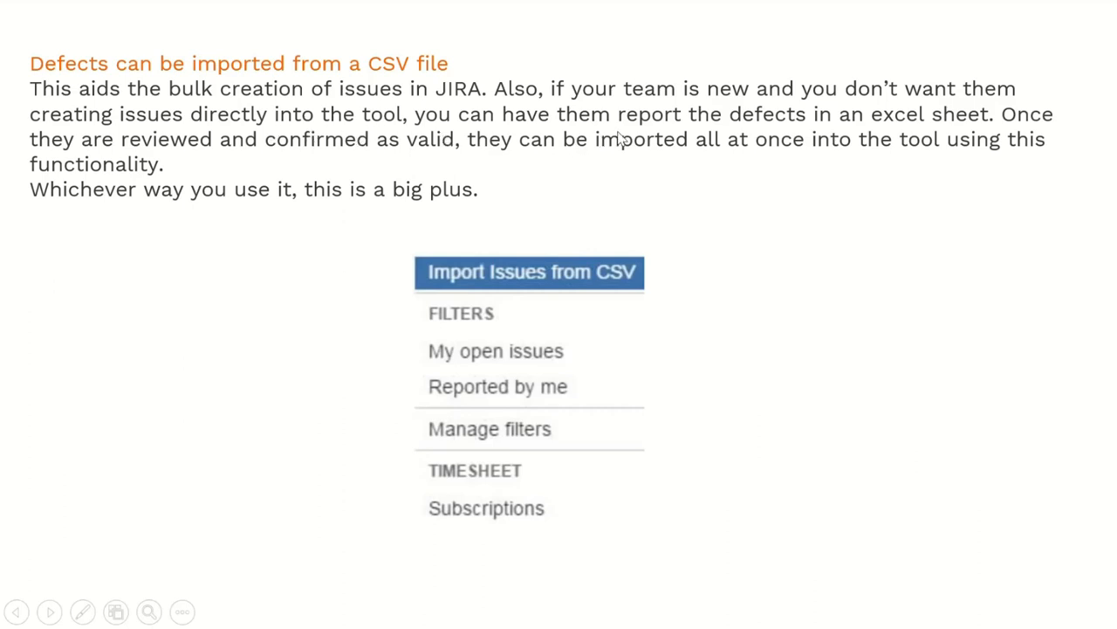
mouse_move(870, 136)
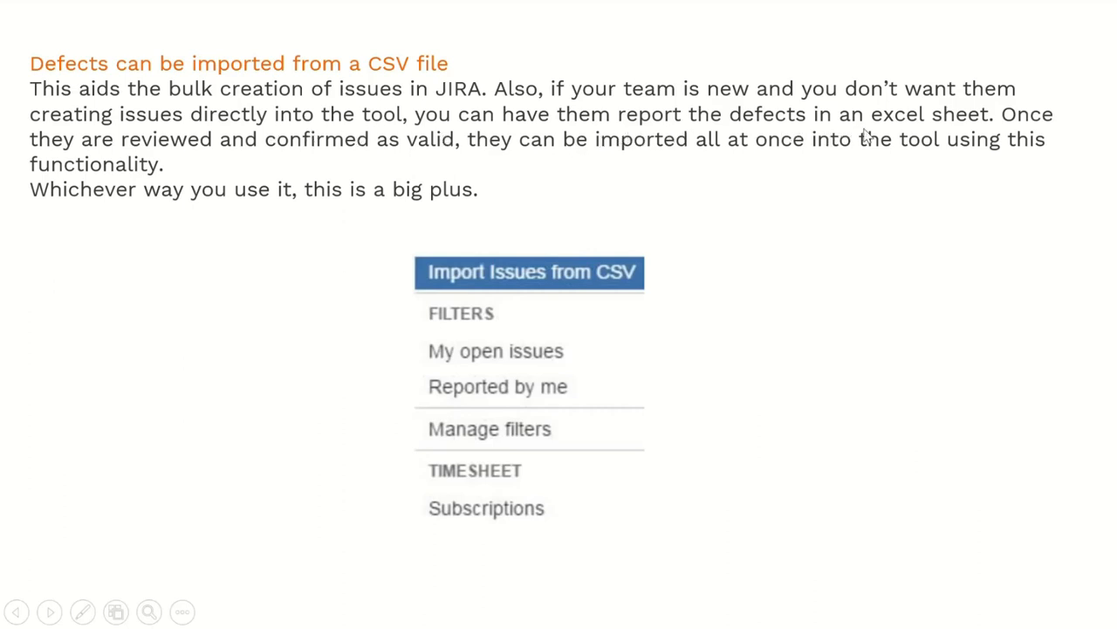
mouse_move(133, 151)
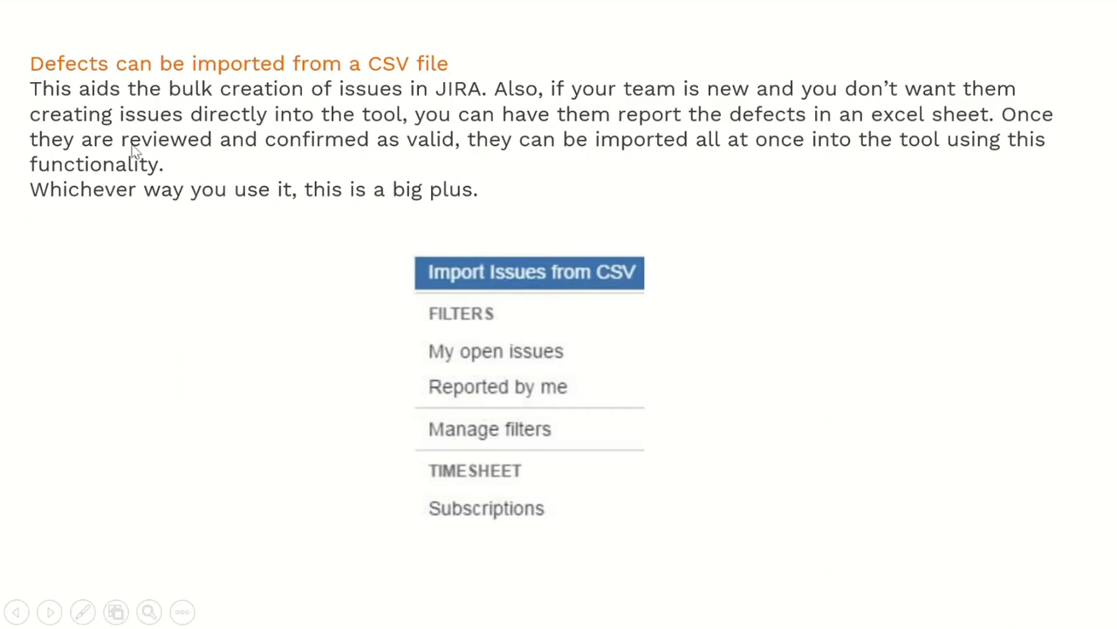
mouse_move(457, 161)
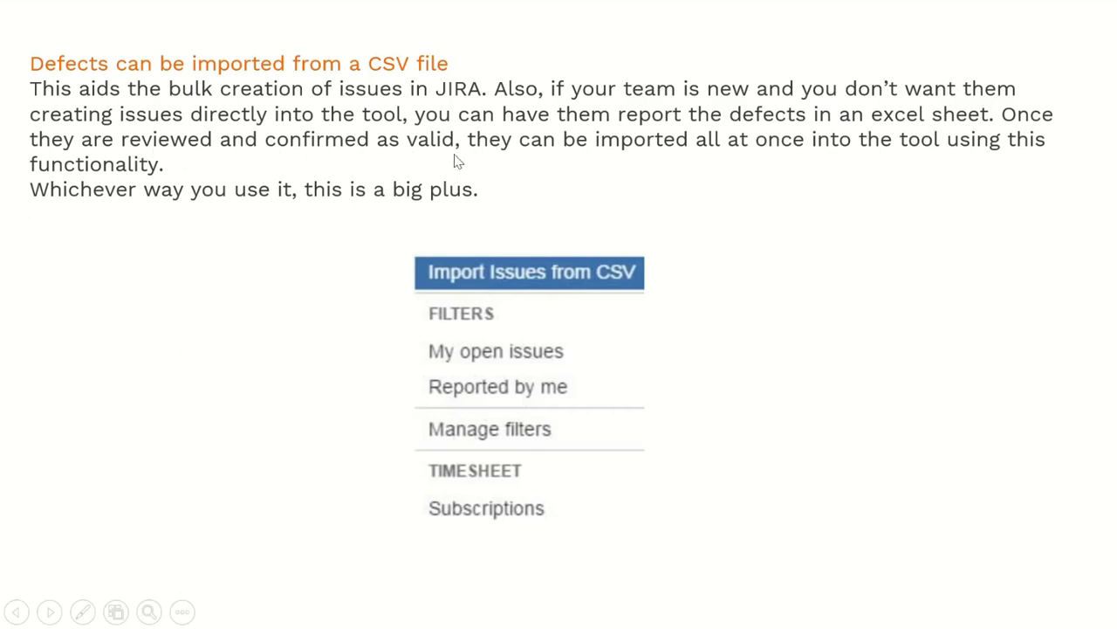
mouse_move(780, 164)
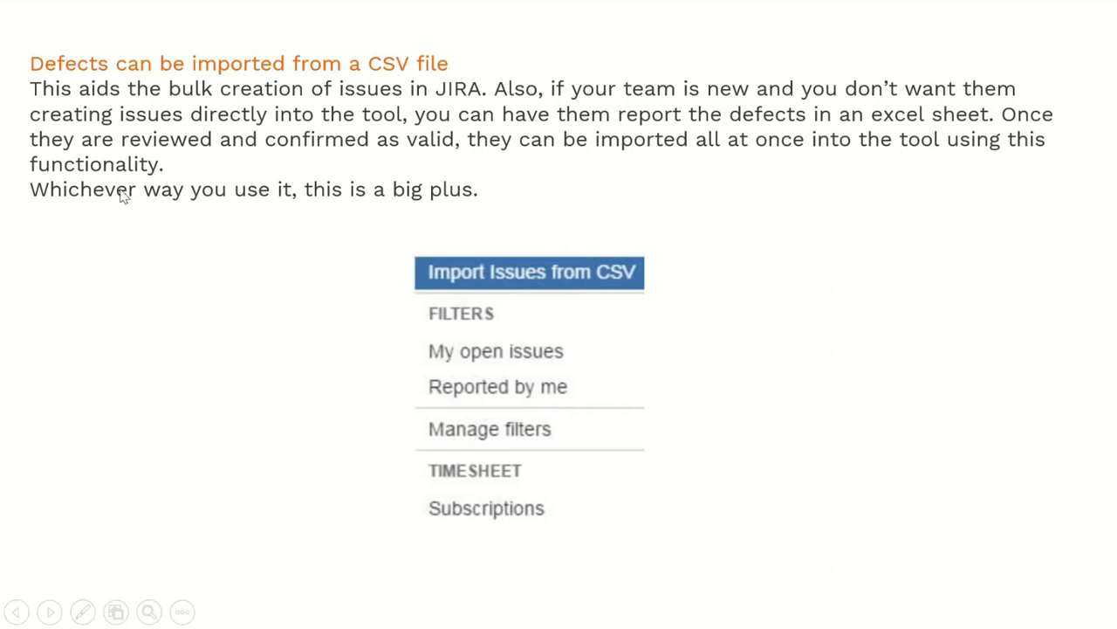
mouse_move(180, 218)
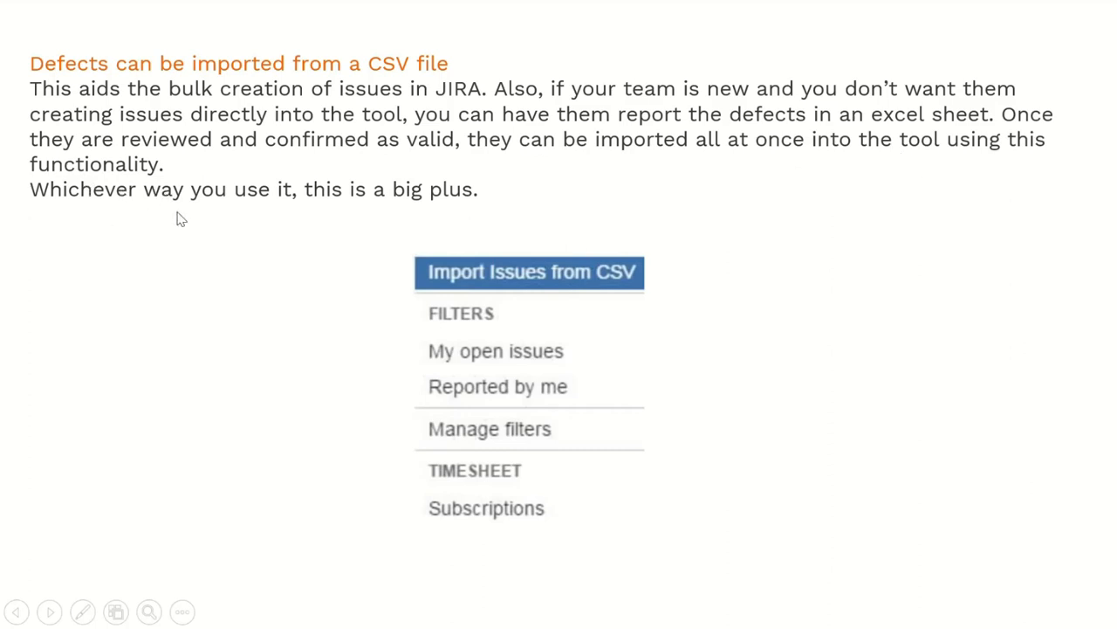
mouse_move(314, 219)
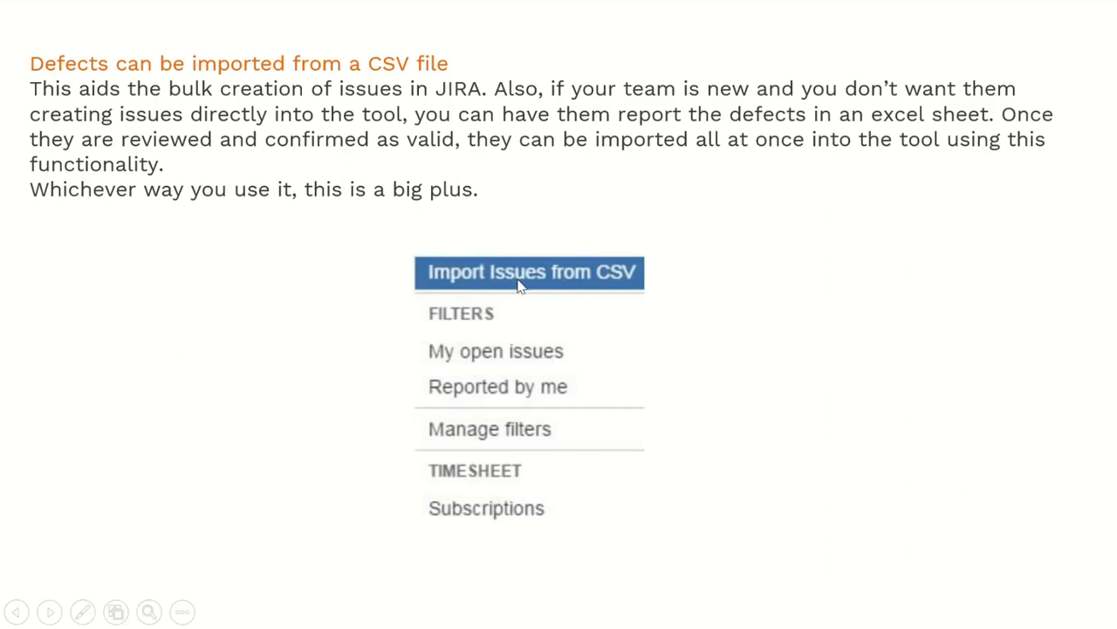
mouse_move(315, 316)
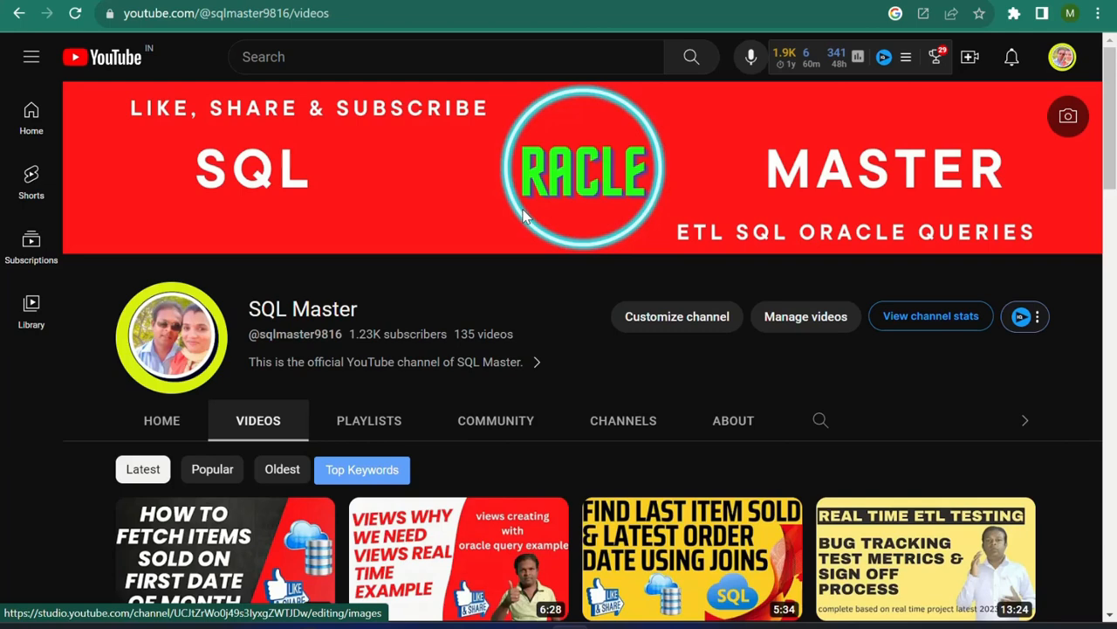
mouse_move(528, 224)
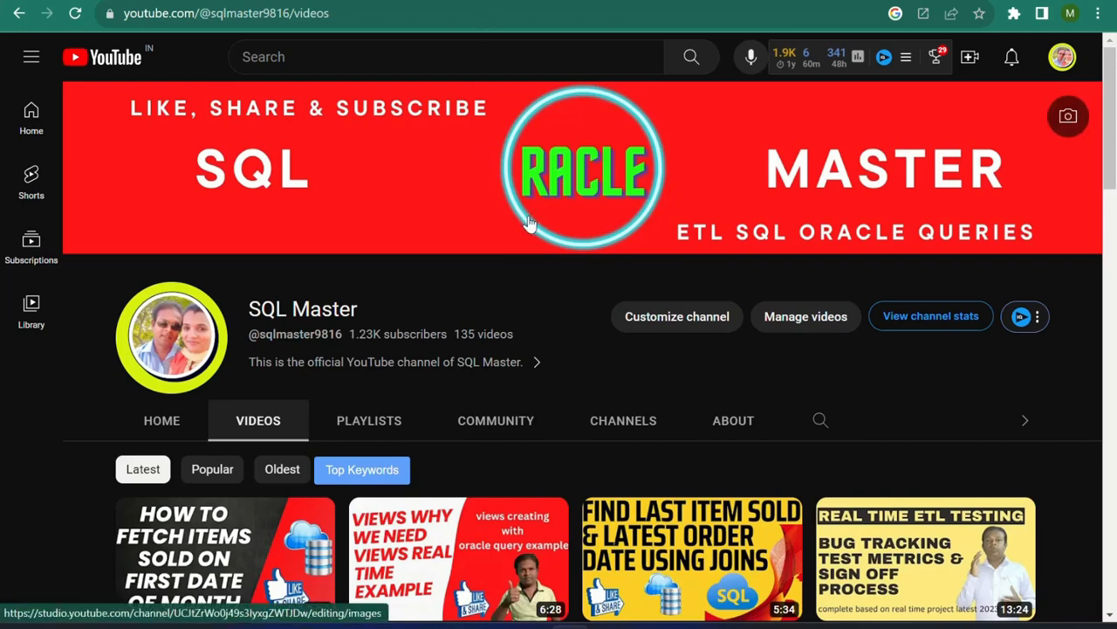
mouse_move(672, 248)
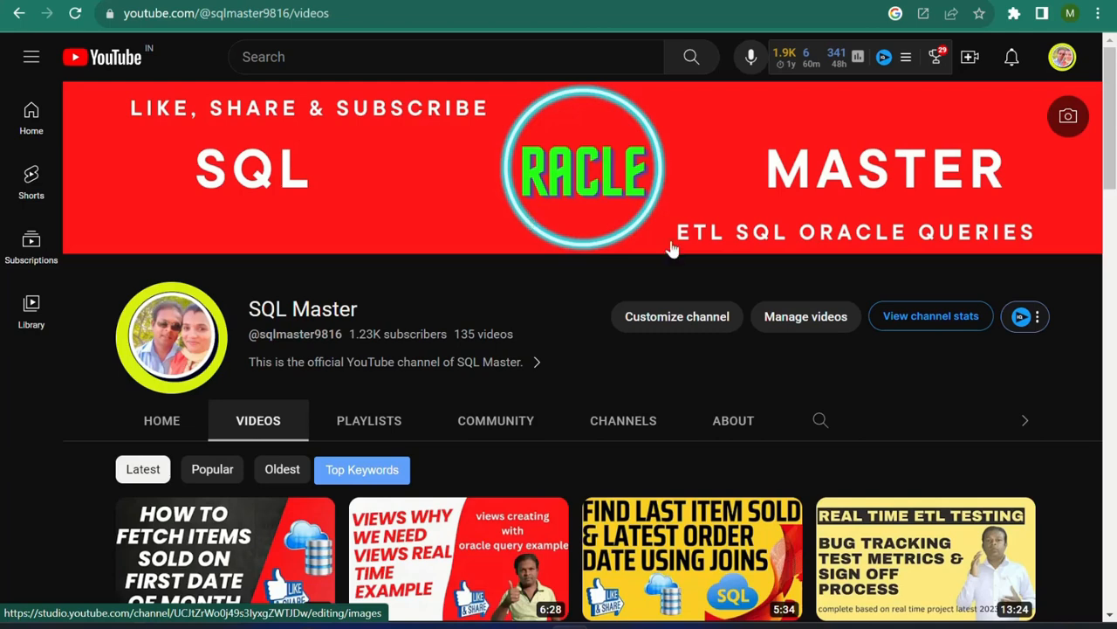